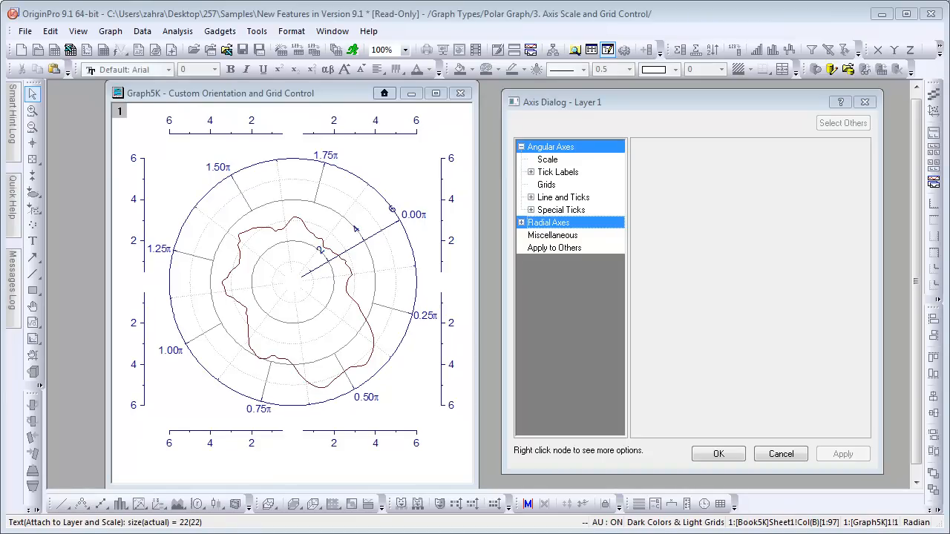
Step: In the Axis Dialog, select Angular Axes and expand Radial Axes to show OAxis 1–8 and IAxis 1
{"action": "left_click", "coordinate": [551, 146]}
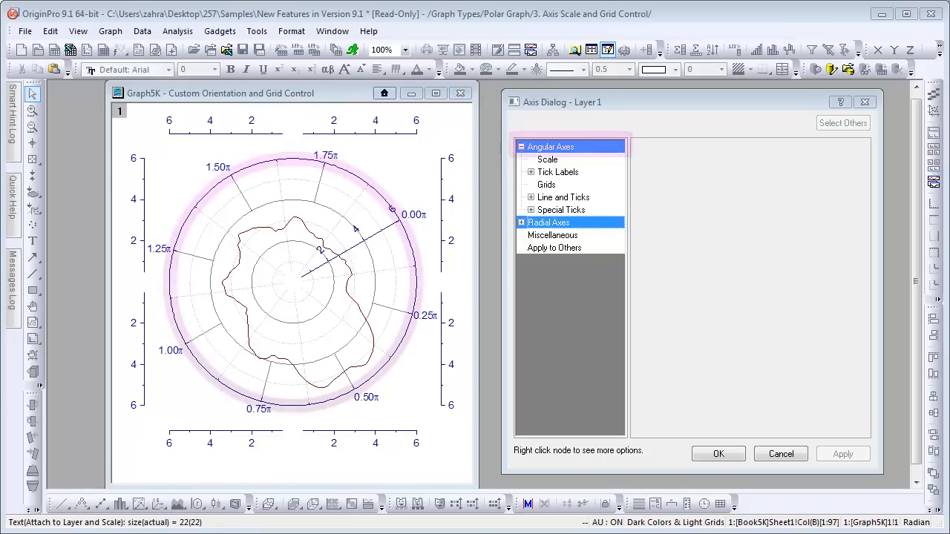
{"action": "left_click", "coordinate": [550, 146]}
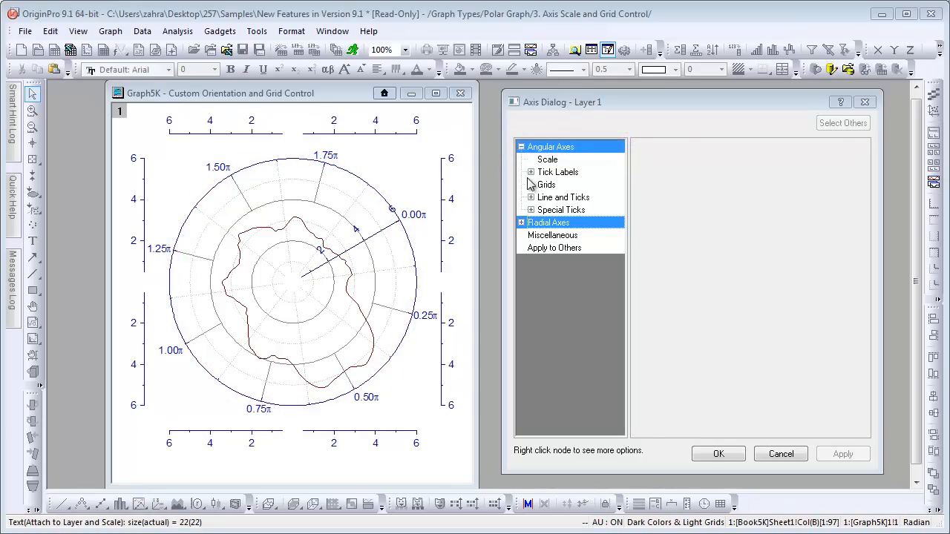
{"action": "left_click", "coordinate": [521, 223]}
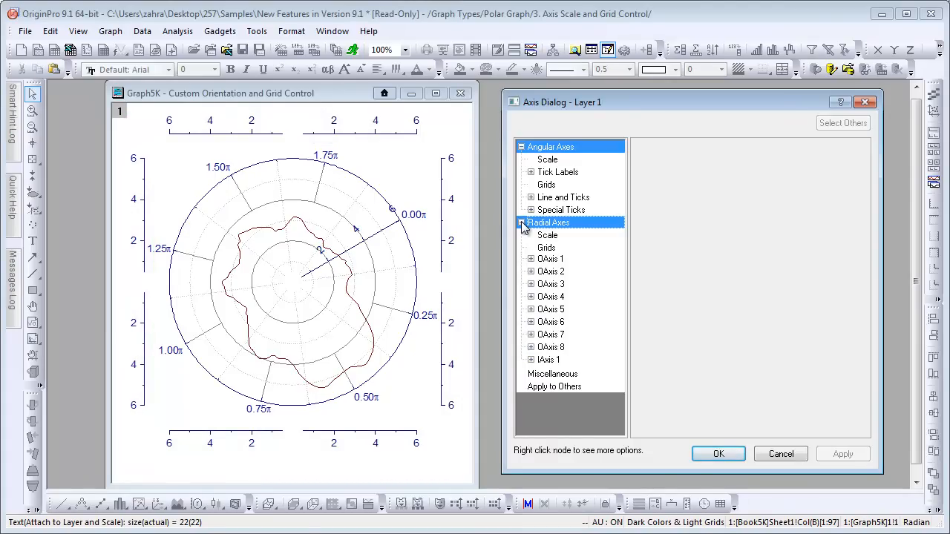
{"action": "left_click", "coordinate": [548, 360]}
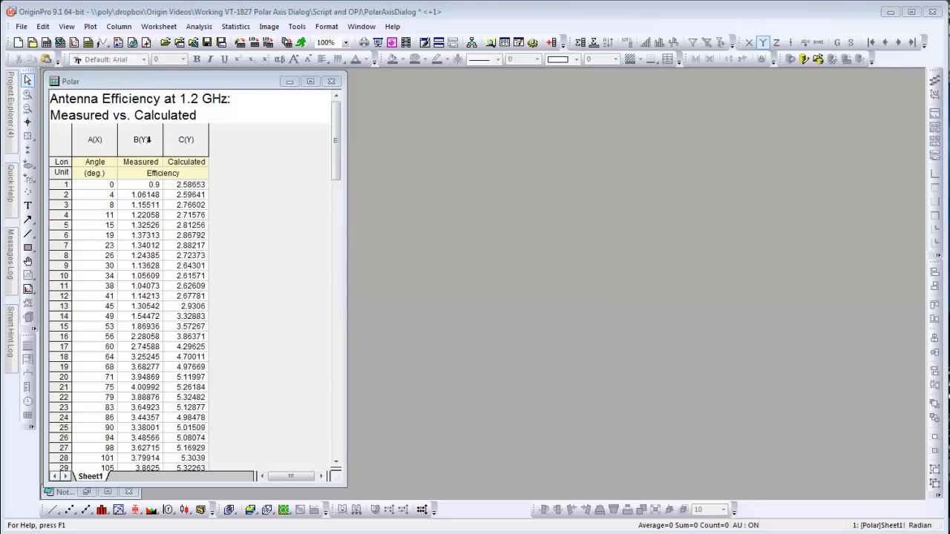
Step: Plot measured and calculated efficiency as a Polar theta(X) r(Y) graph
{"action": "left_click", "coordinate": [90, 26]}
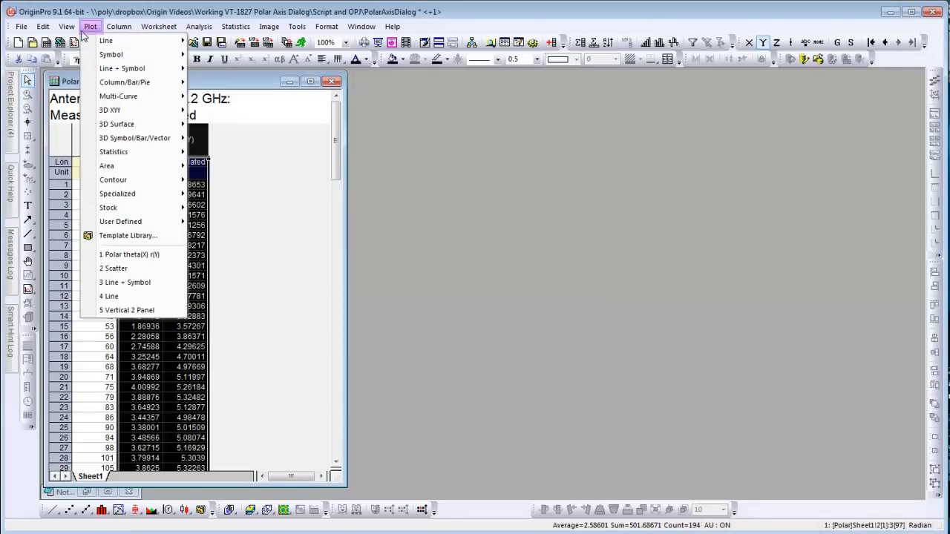
{"action": "mouse_move", "coordinate": [113, 180]}
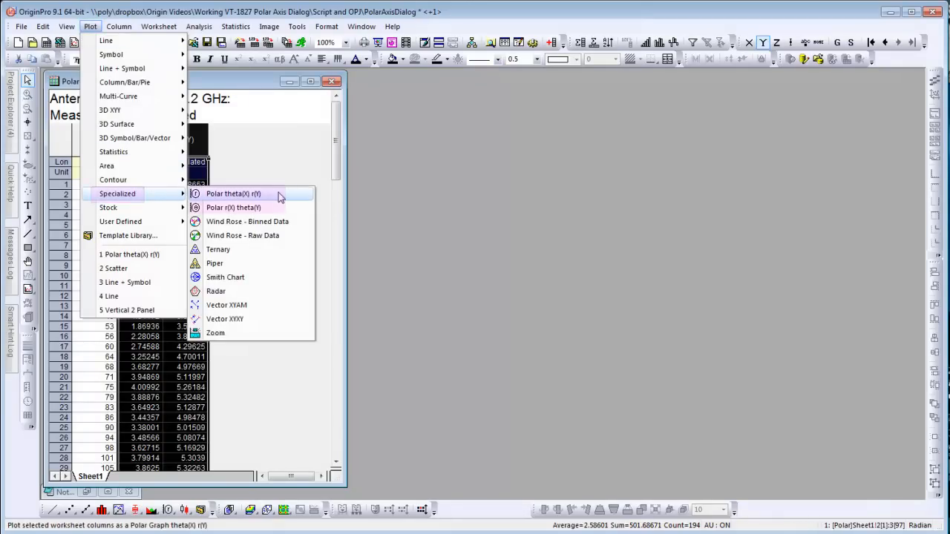
{"action": "mouse_move", "coordinate": [233, 207]}
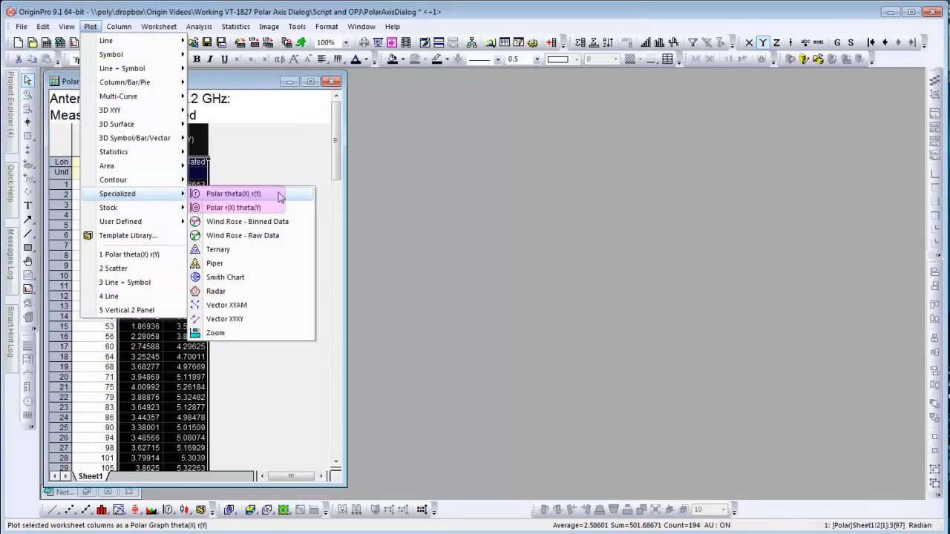
{"action": "left_click", "coordinate": [233, 194]}
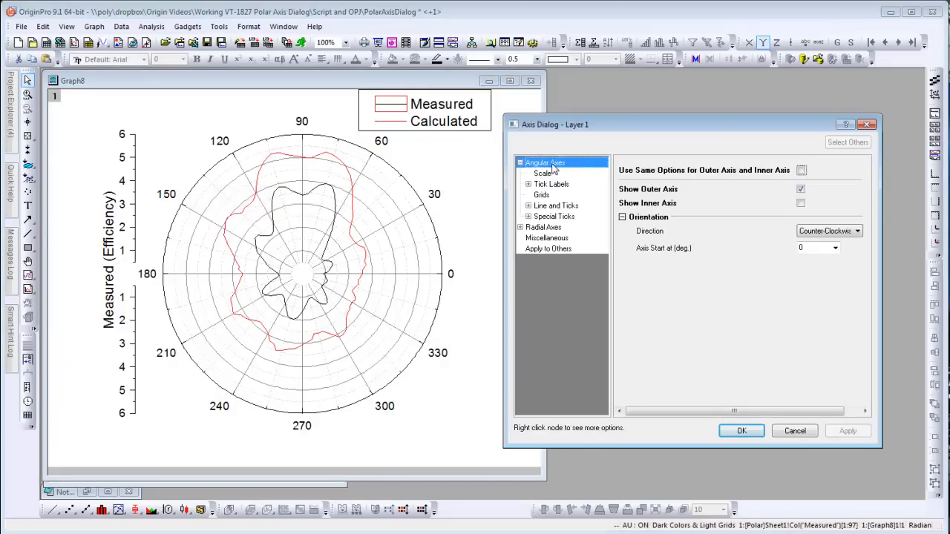
{"action": "mouse_move", "coordinate": [587, 185]}
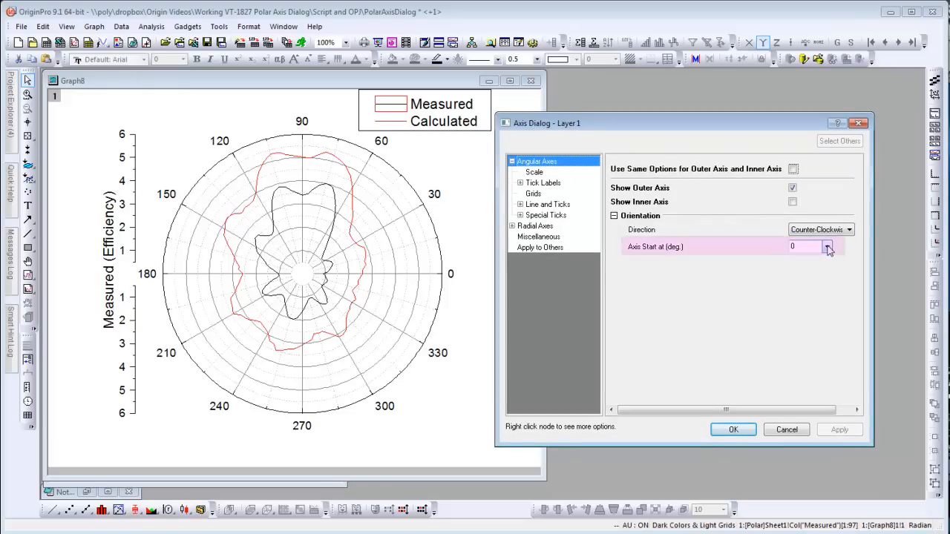
Step: Set the angular axis start to 30 degrees, apply, and view Direction choices
{"action": "left_click", "coordinate": [828, 246]}
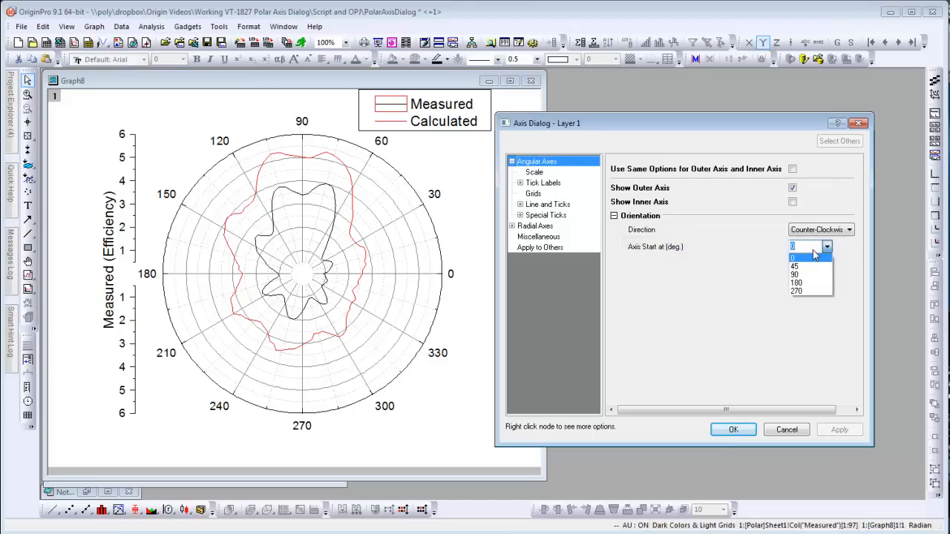
{"action": "left_click", "coordinate": [795, 256]}
{"action": "type", "text": "30"}
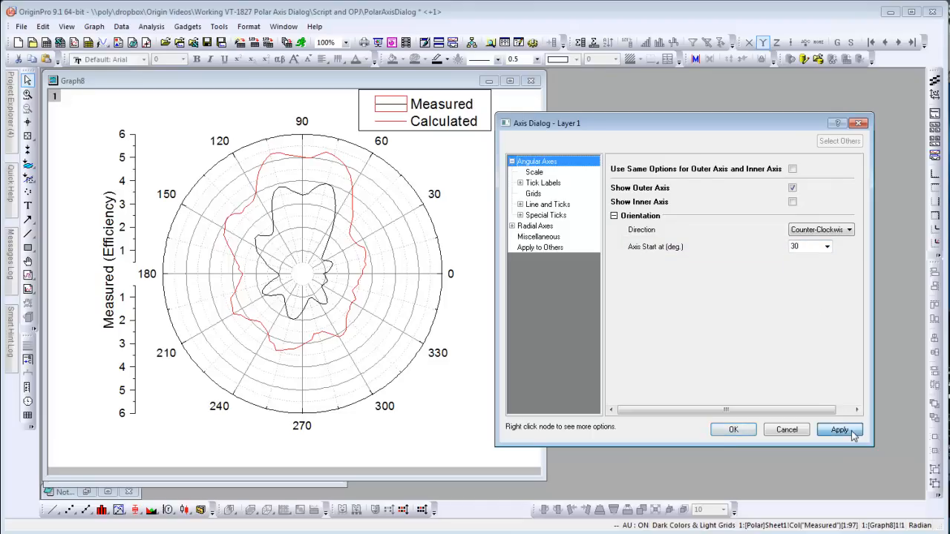
{"action": "left_click", "coordinate": [849, 229]}
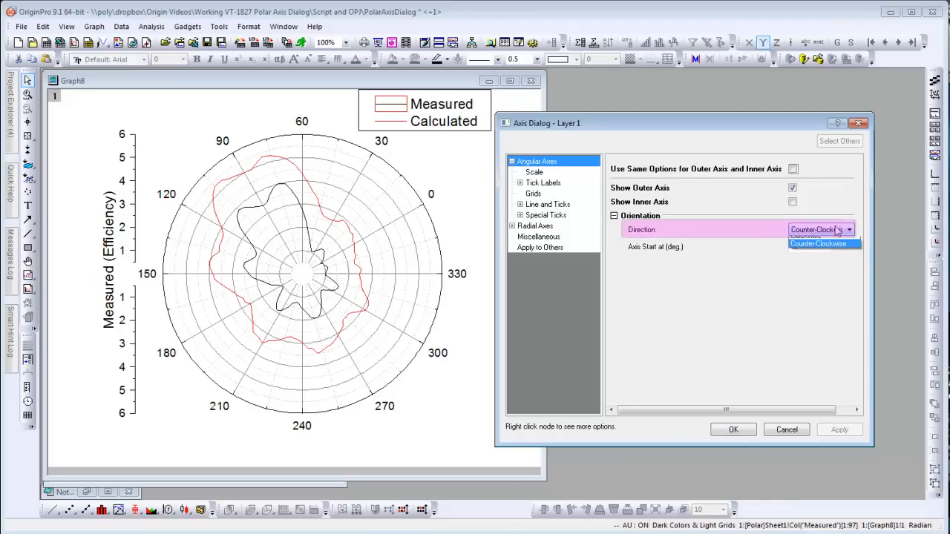
{"action": "left_click", "coordinate": [805, 236]}
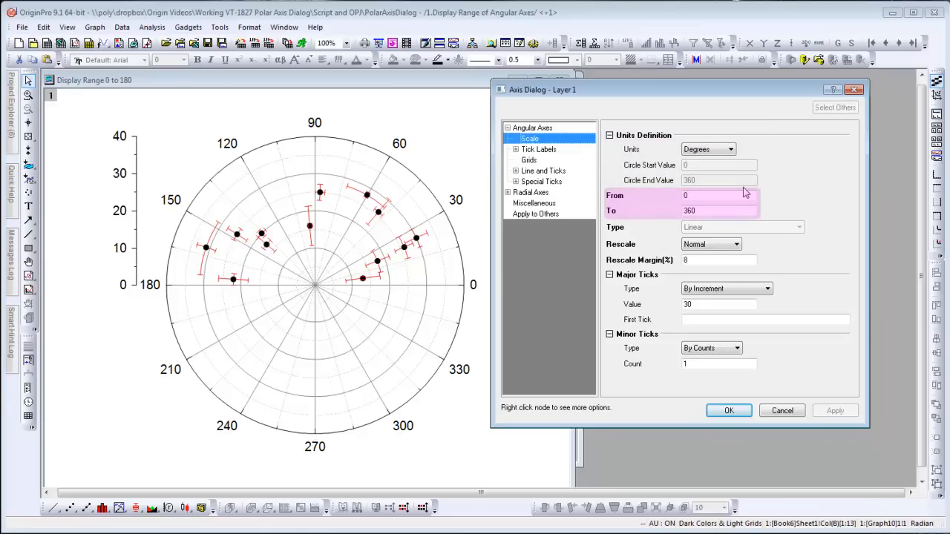
Step: Change the angular scale end from 360 to 180 and confirm
{"action": "left_click", "coordinate": [718, 211]}
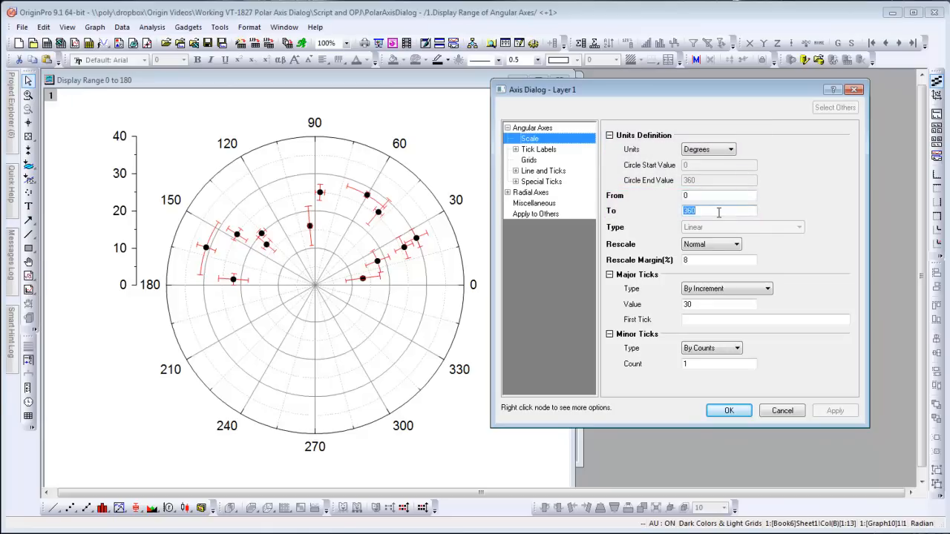
{"action": "type", "text": "180"}
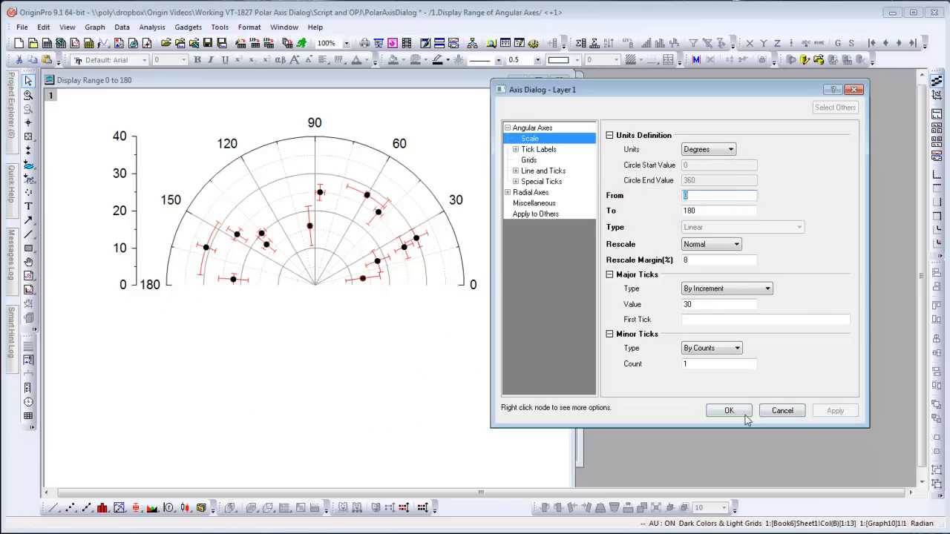
{"action": "left_click", "coordinate": [729, 410]}
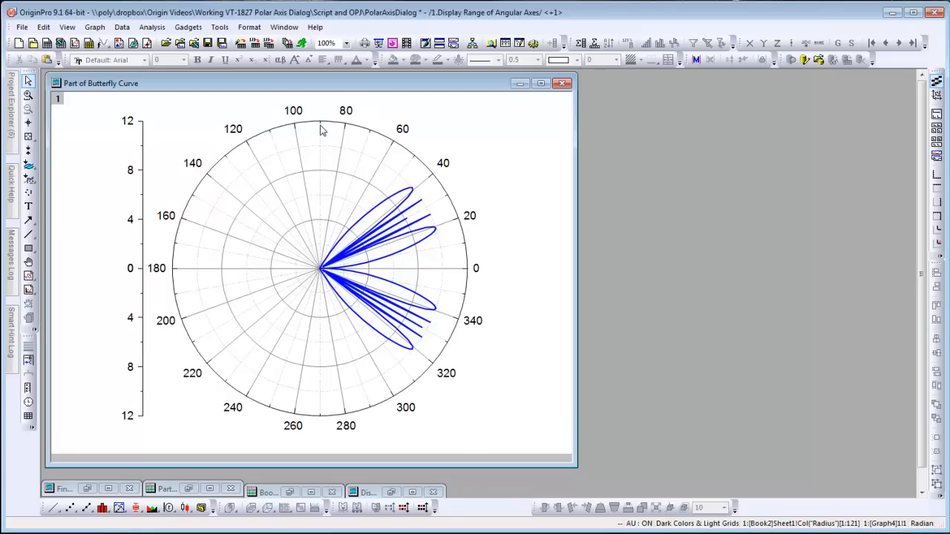
{"action": "mouse_move", "coordinate": [363, 132]}
{"action": "type", "text": "-60"}
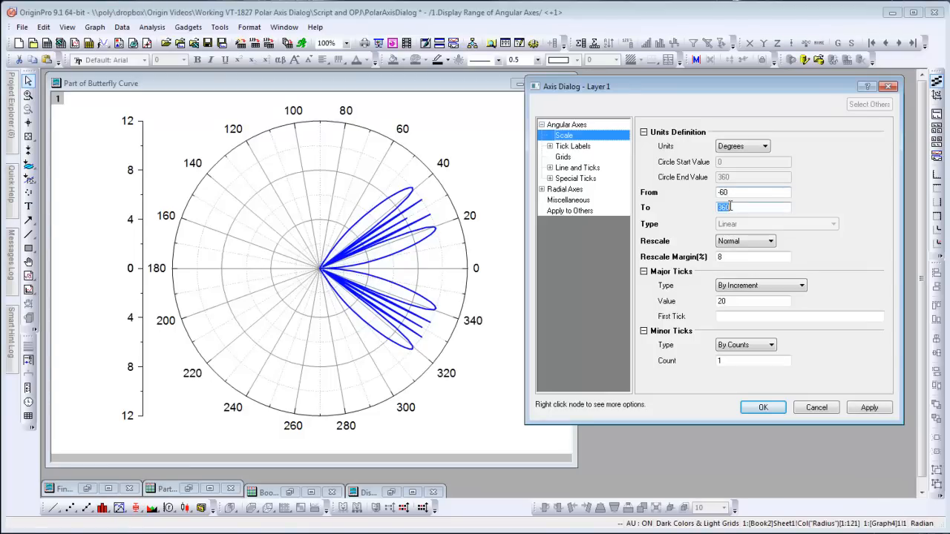
Step: Set the butterfly curve's angular range to -60 through 60 and apply
{"action": "left_click", "coordinate": [869, 407]}
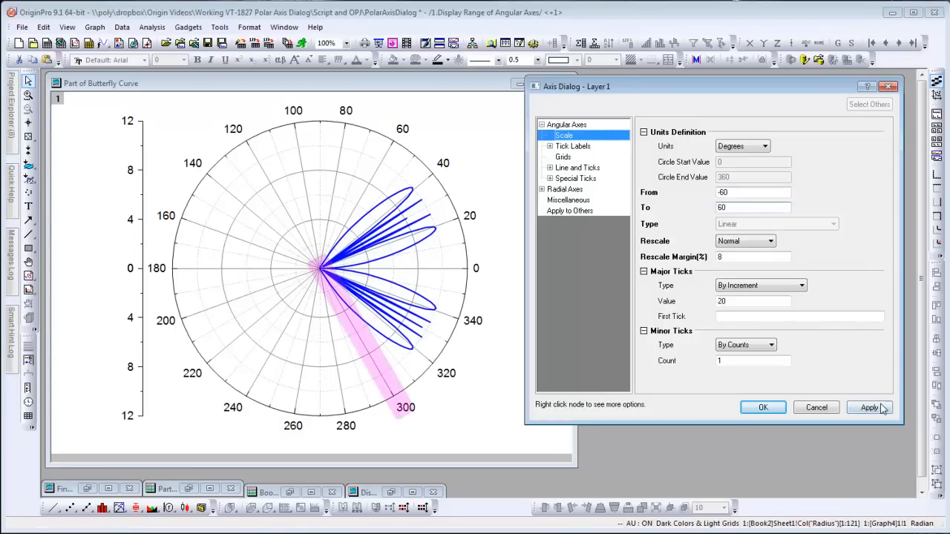
{"action": "left_click", "coordinate": [763, 407]}
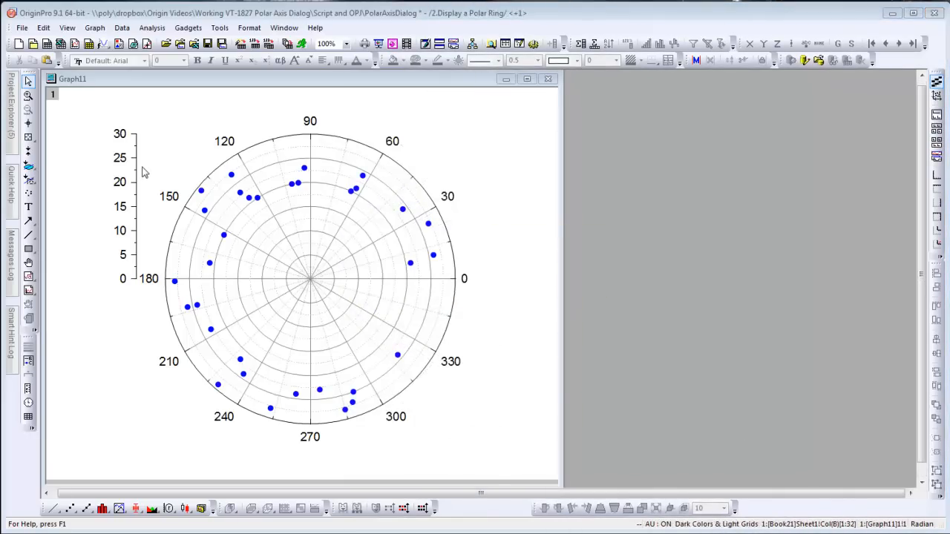
Step: Set the radial scale From value to 15 and apply it
{"action": "double_click", "coordinate": [123, 182]}
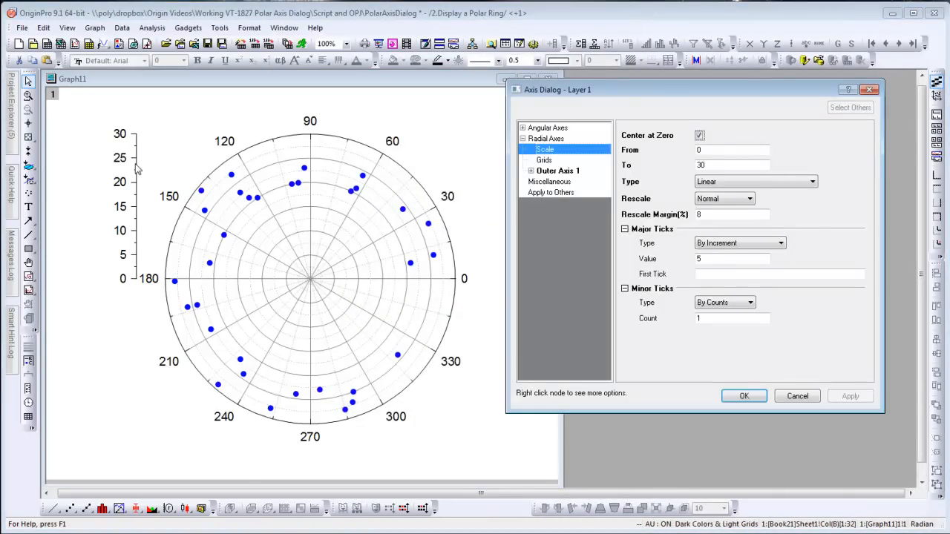
{"action": "left_click", "coordinate": [732, 150]}
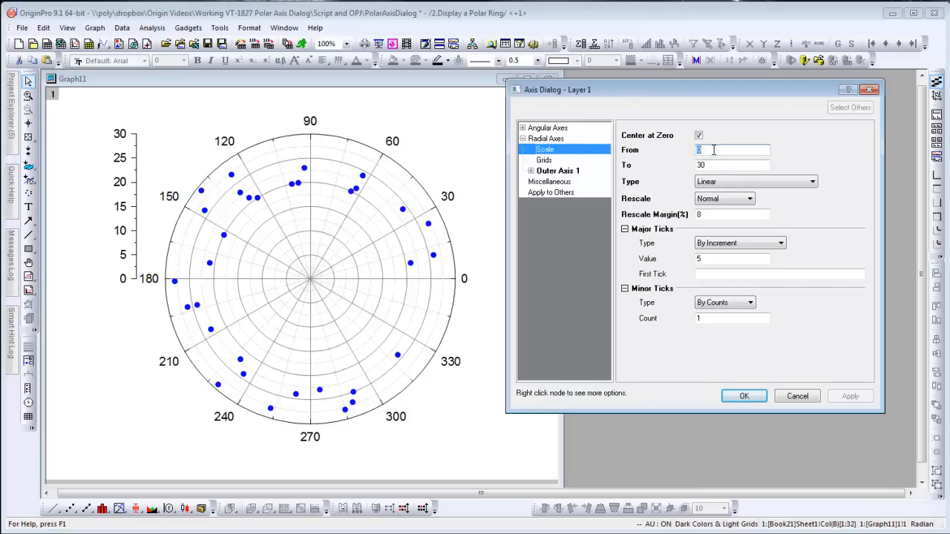
{"action": "type", "text": "15"}
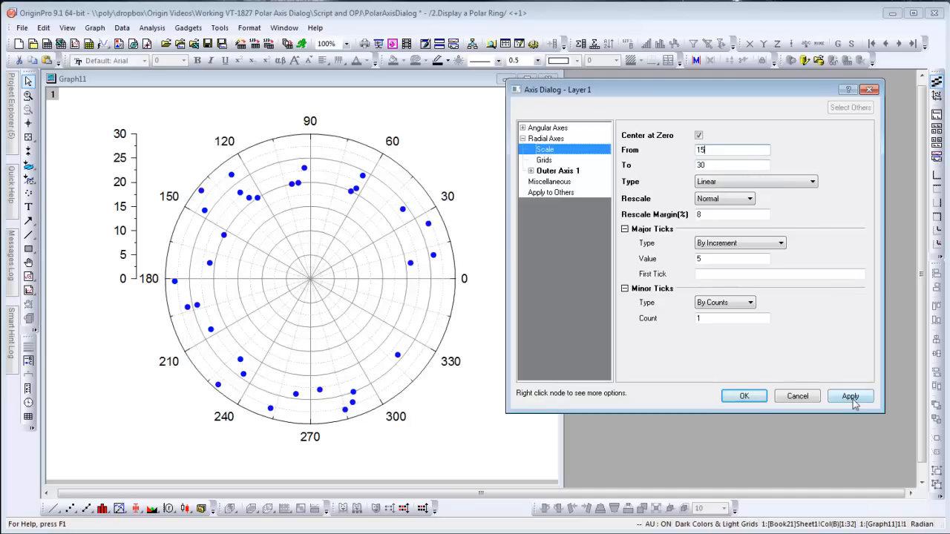
{"action": "left_click", "coordinate": [849, 395]}
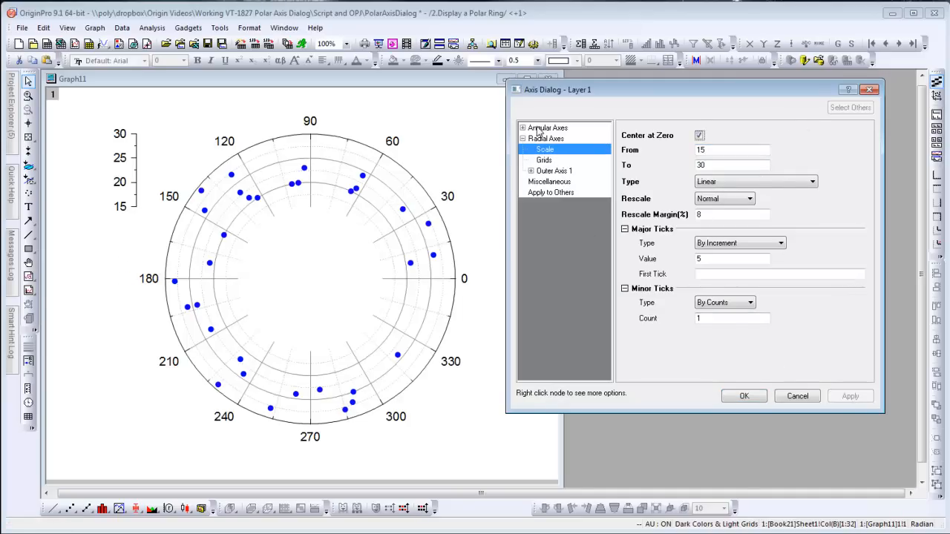
Step: Expand the angular axis settings and view tick label options
{"action": "left_click", "coordinate": [548, 128]}
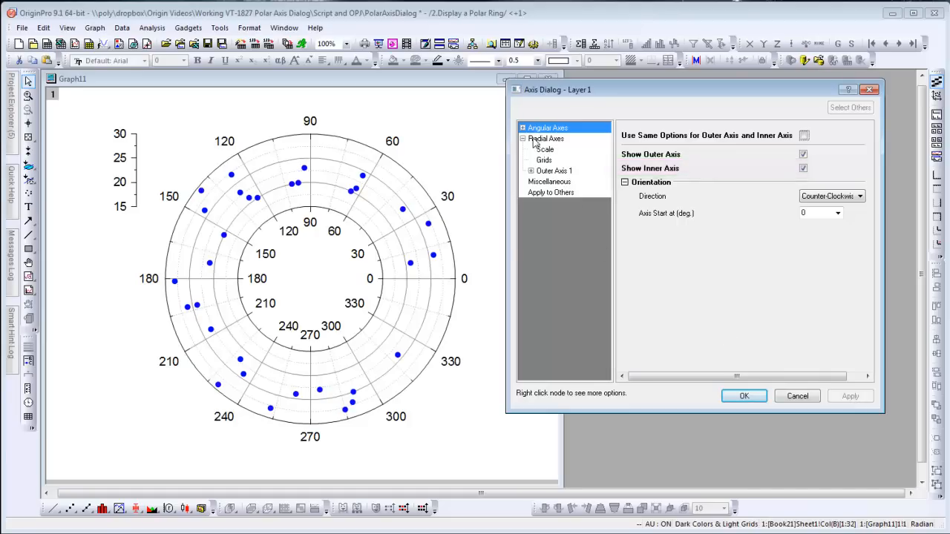
{"action": "left_click", "coordinate": [523, 139]}
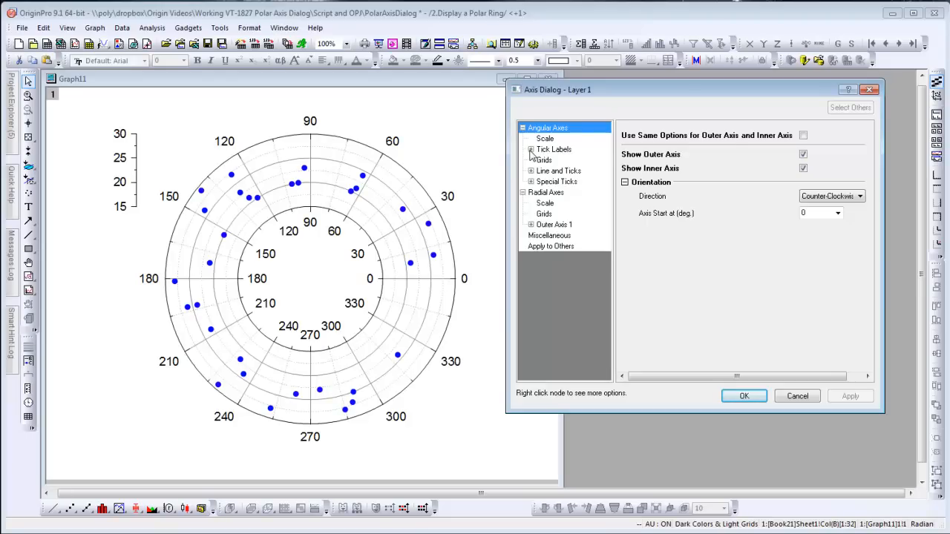
{"action": "left_click", "coordinate": [554, 150]}
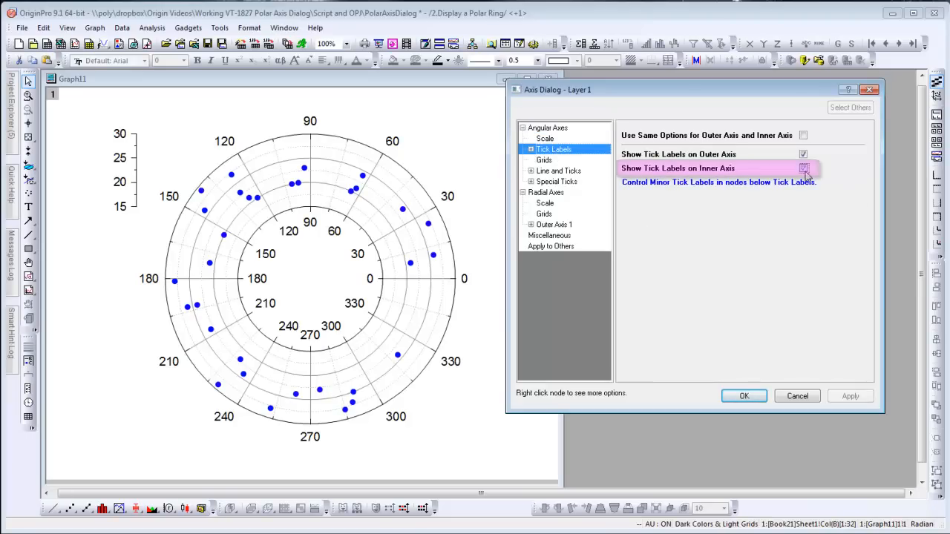
{"action": "left_click", "coordinate": [803, 167]}
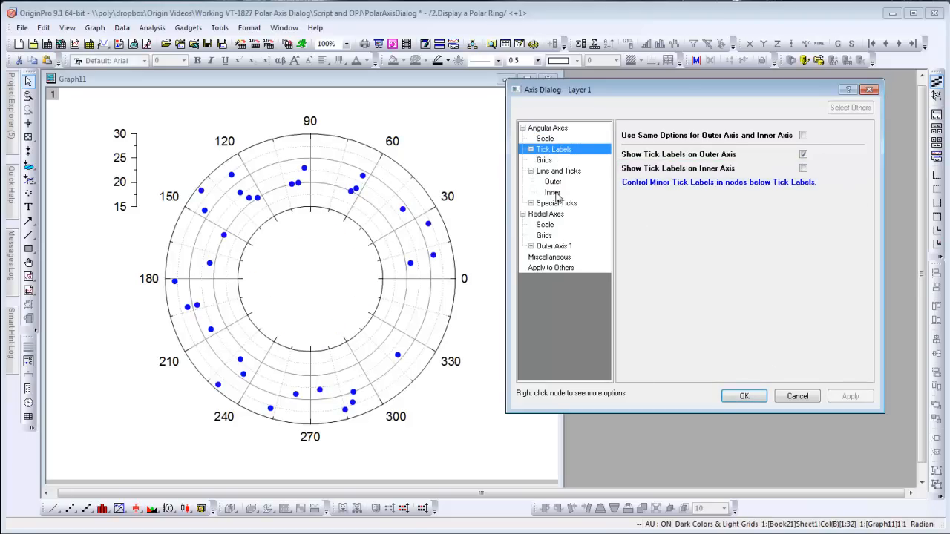
Step: Set the inner angular axis minor ticks to In and confirm
{"action": "left_click", "coordinate": [552, 192]}
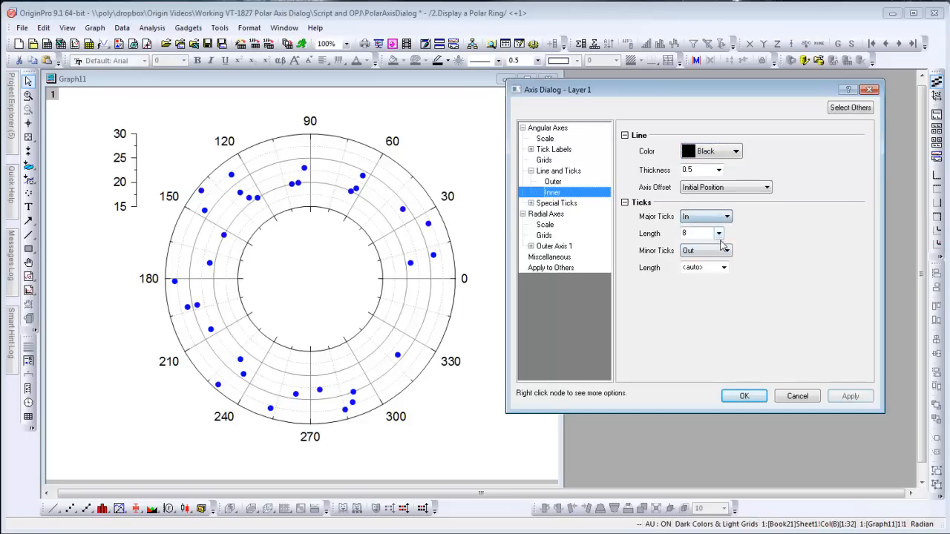
{"action": "left_click", "coordinate": [701, 250]}
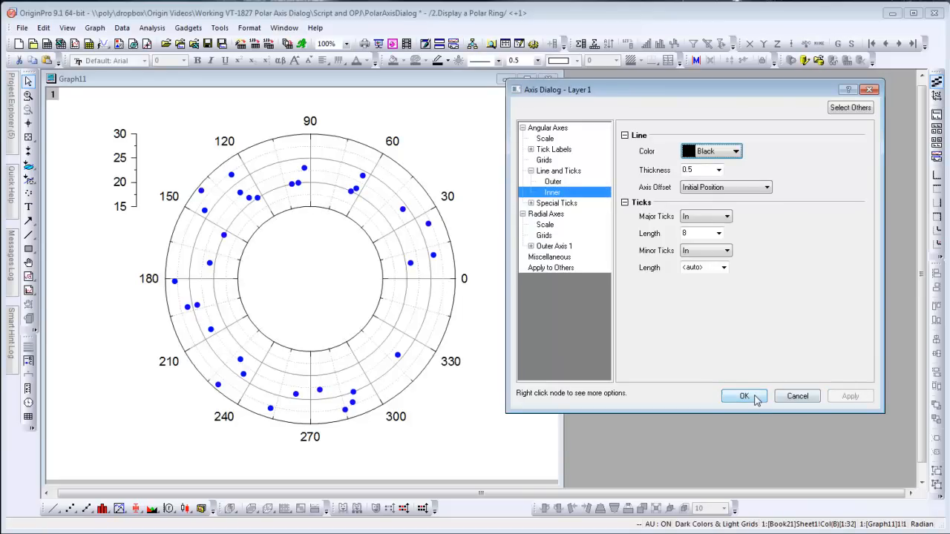
{"action": "left_click", "coordinate": [744, 396]}
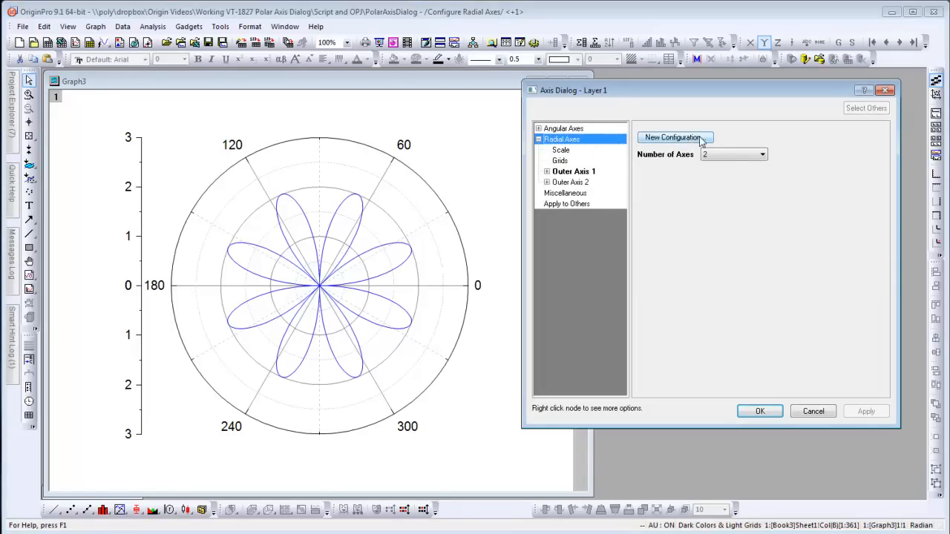
Step: Set Number of Axes to one radial axis per major tick and apply
{"action": "left_click", "coordinate": [762, 153]}
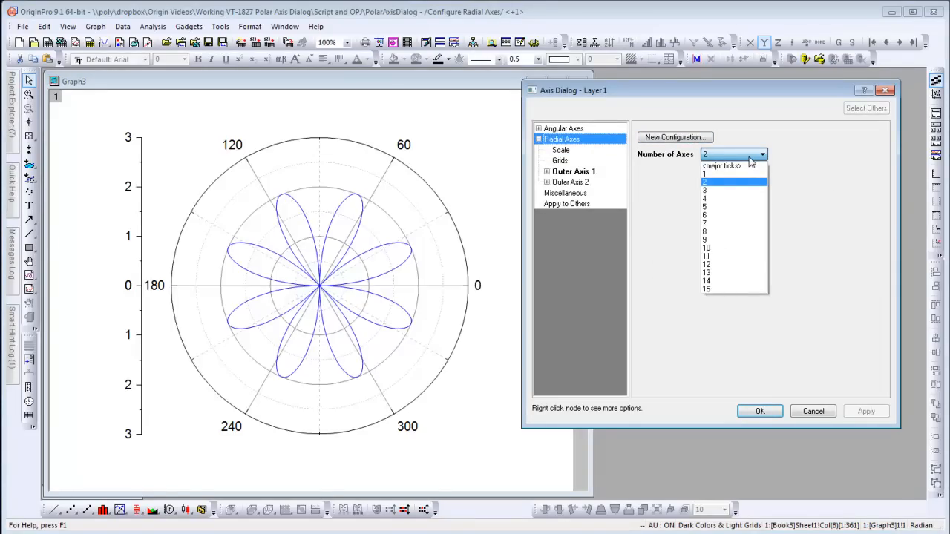
{"action": "left_click", "coordinate": [721, 166]}
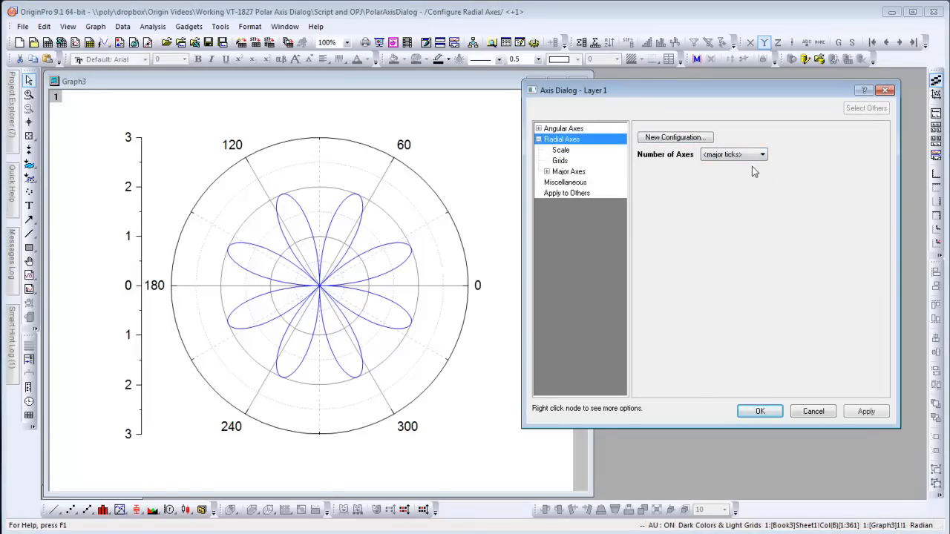
{"action": "left_click", "coordinate": [866, 411]}
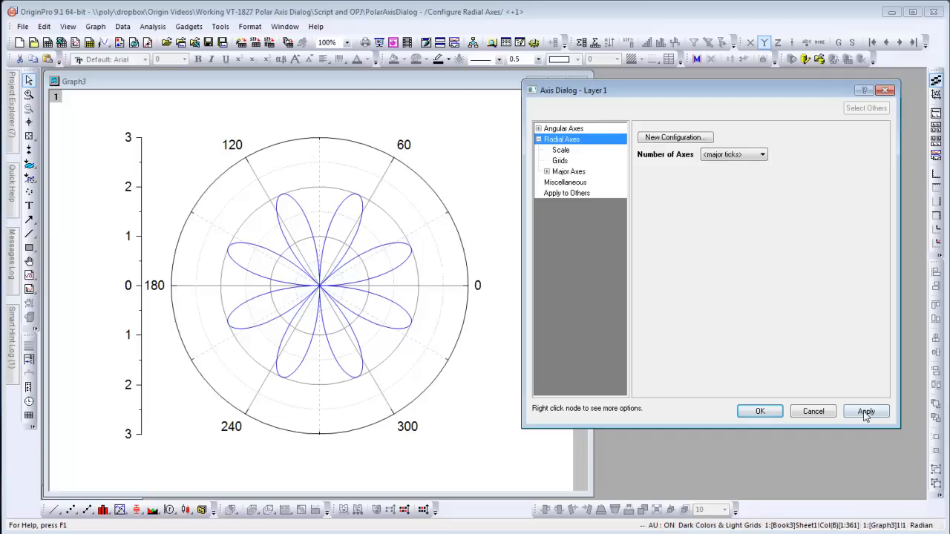
{"action": "left_click", "coordinate": [865, 411]}
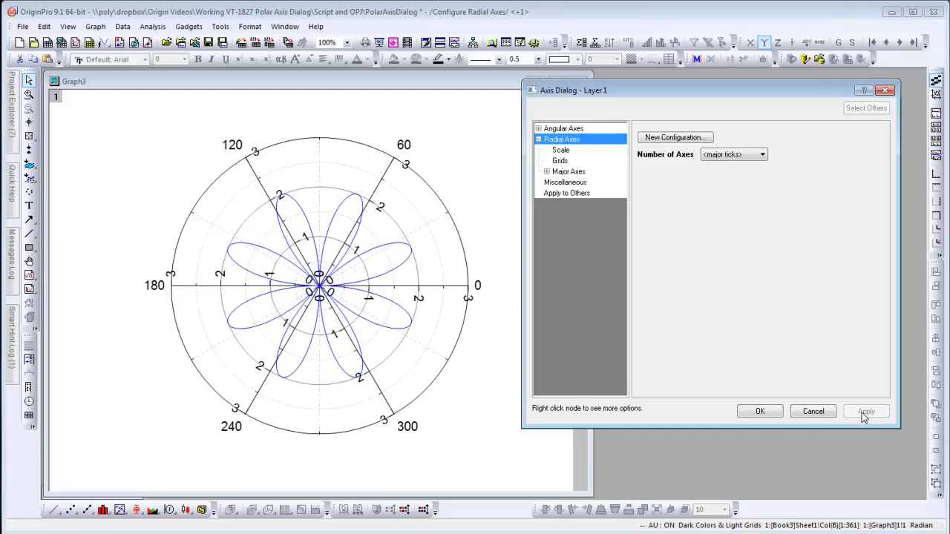
{"action": "mouse_move", "coordinate": [653, 293]}
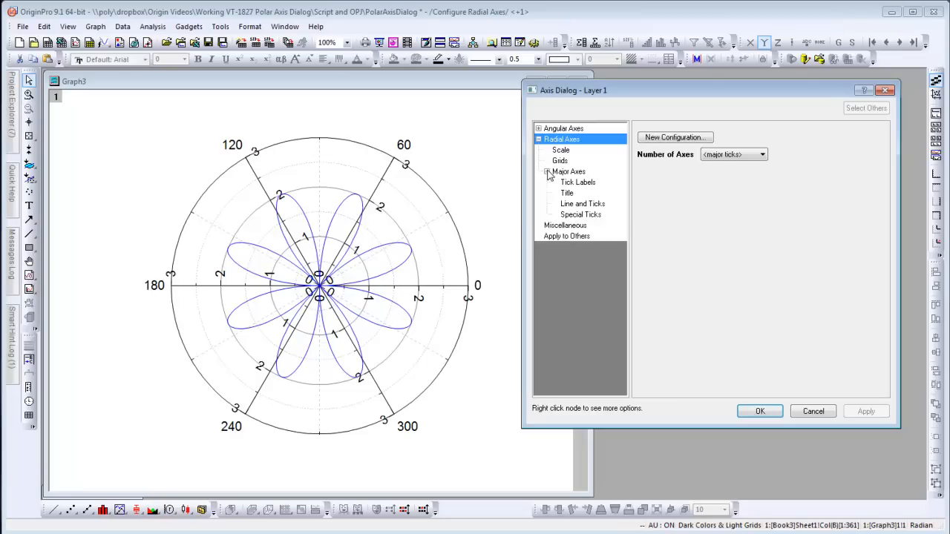
Step: Hide the Axis Begin special tick labels to remove centre zeros
{"action": "left_click", "coordinate": [581, 214]}
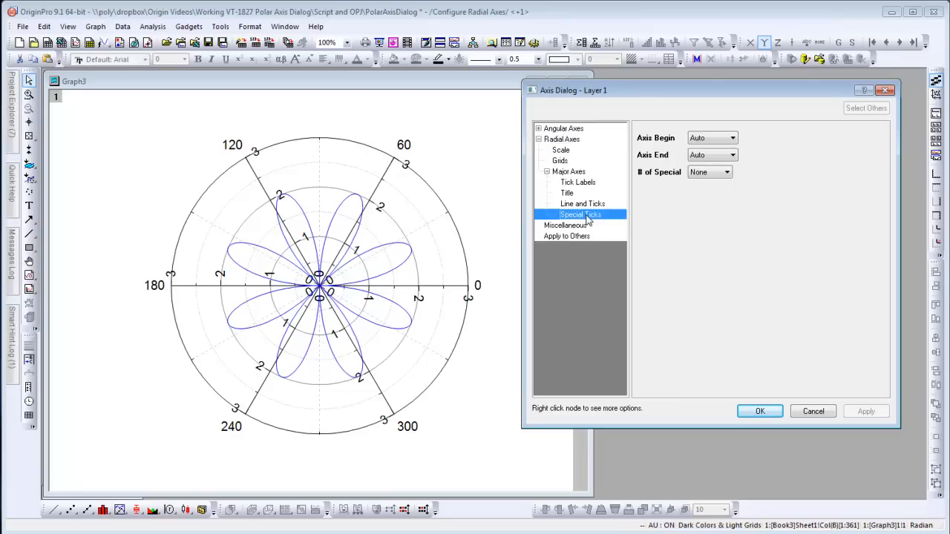
{"action": "left_click", "coordinate": [732, 138]}
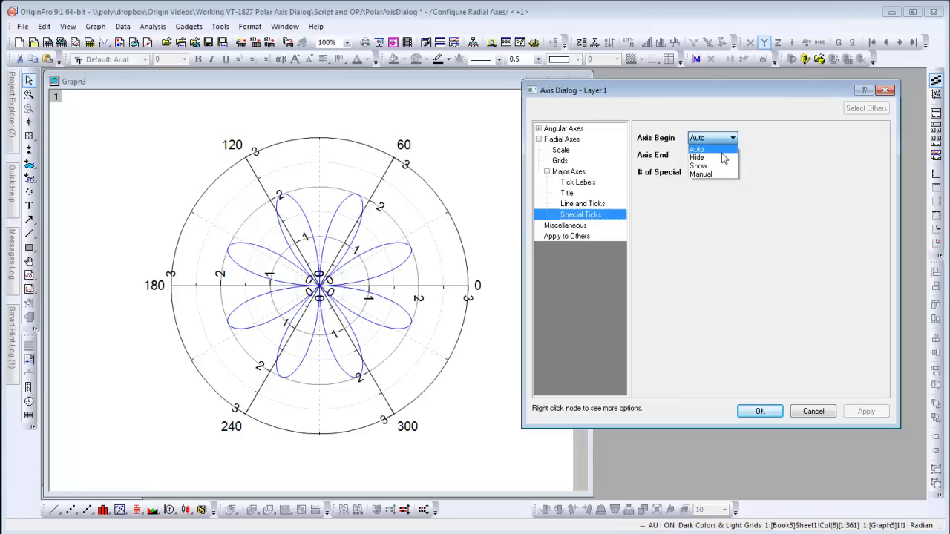
{"action": "left_click", "coordinate": [696, 158]}
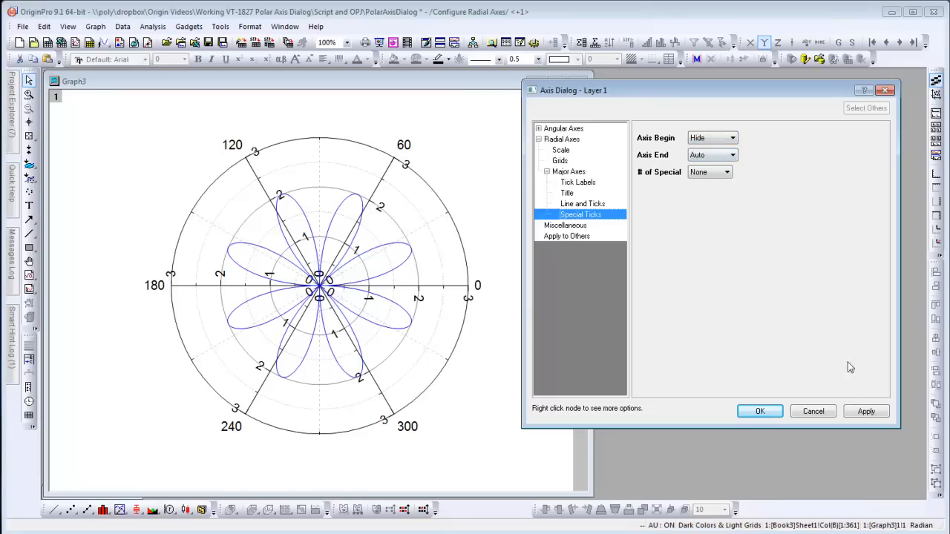
{"action": "left_click", "coordinate": [866, 411]}
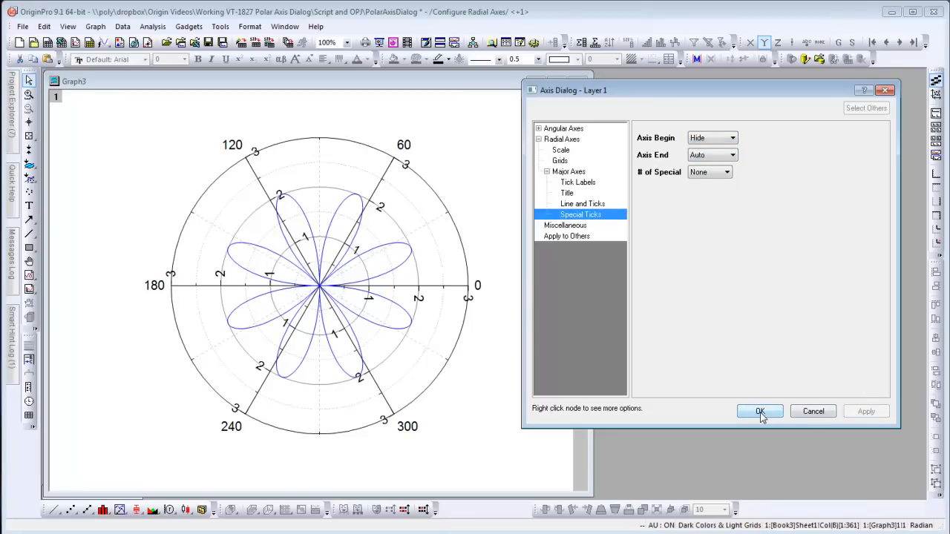
{"action": "left_click", "coordinate": [759, 411]}
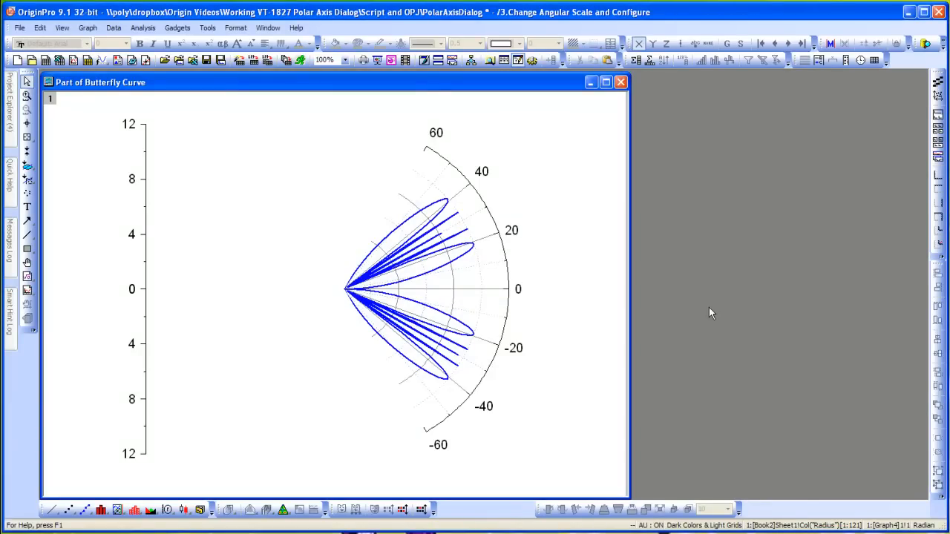
Step: Move the Axis Dialog beside the butterfly graph and open the Radial Axes configuration
{"action": "left_click_drag", "start_coordinate": [290, 237], "coordinate": [405, 137]}
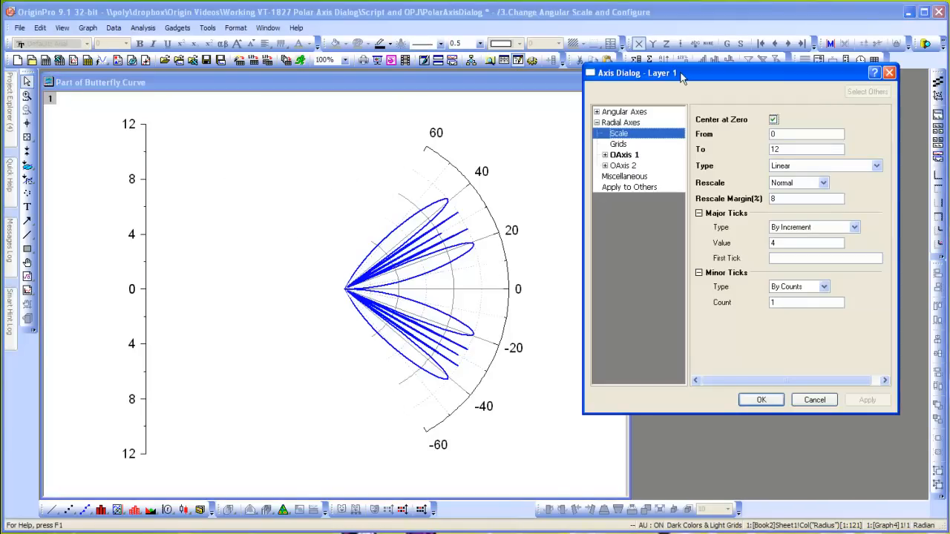
{"action": "left_click", "coordinate": [620, 121]}
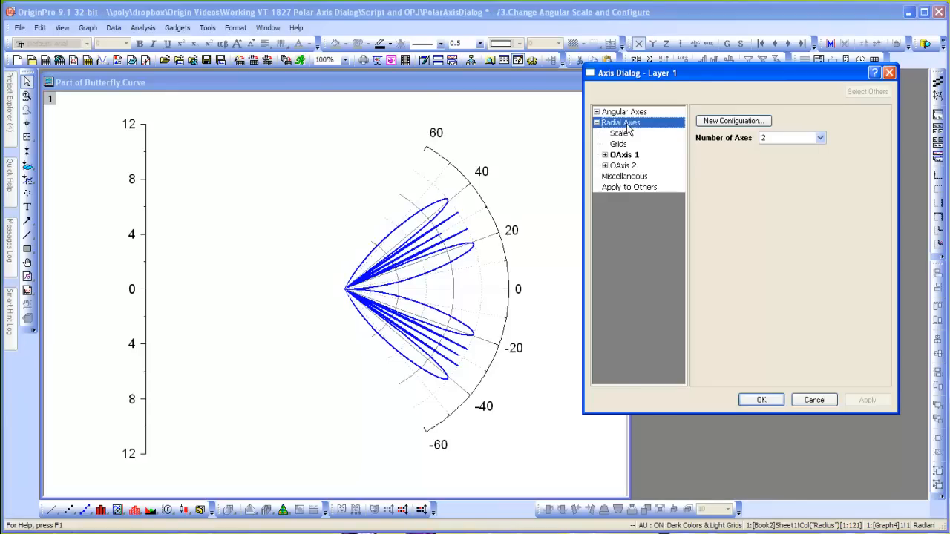
{"action": "left_click", "coordinate": [732, 120]}
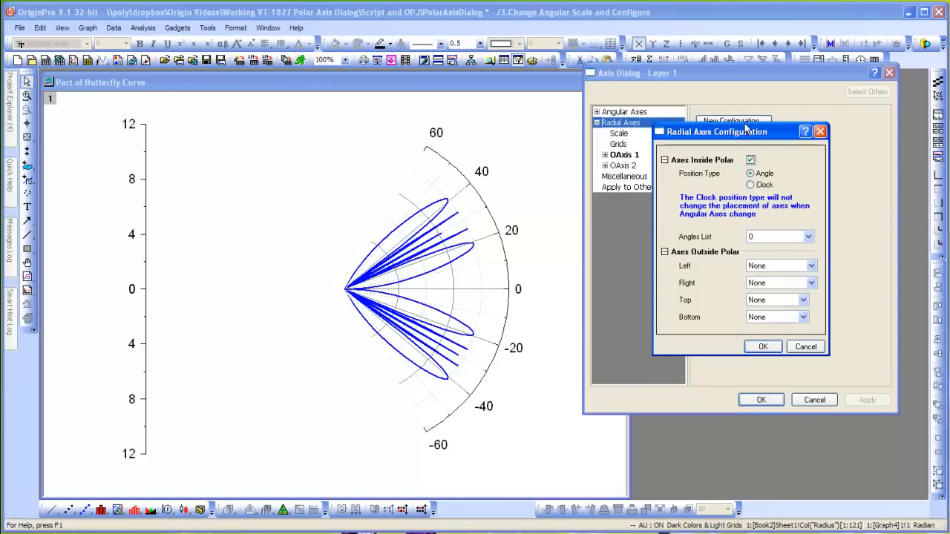
{"action": "mouse_move", "coordinate": [815, 248]}
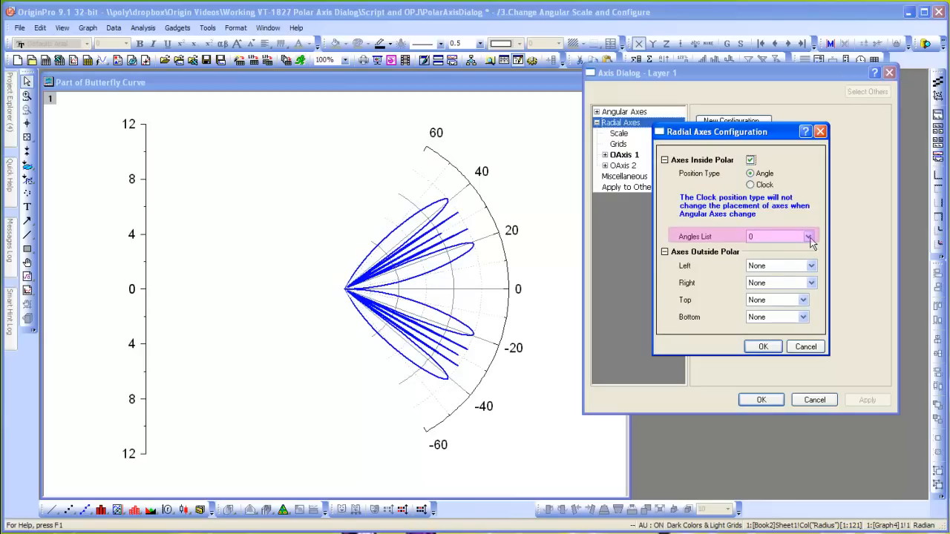
Step: Use custom inside axis angles 60 -60, add an upper right outside axis, and confirm
{"action": "left_click", "coordinate": [750, 184]}
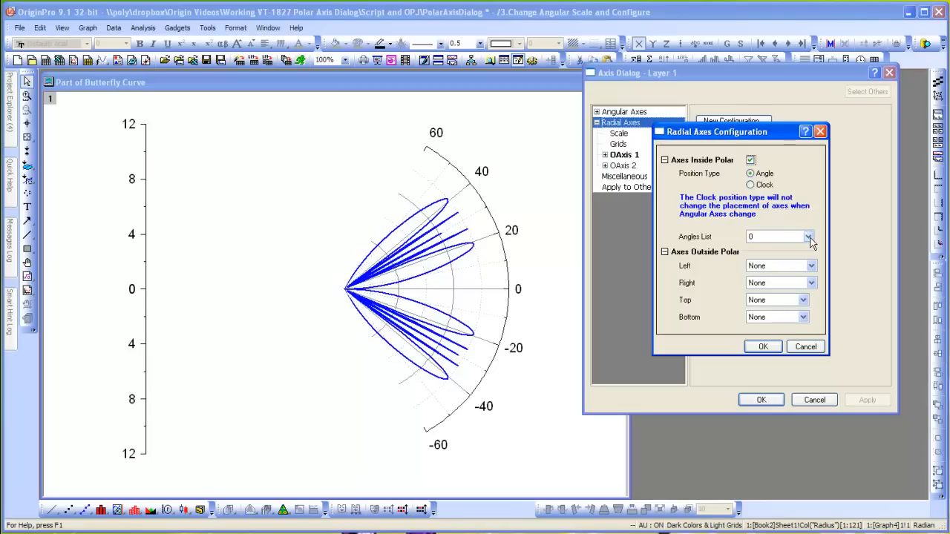
{"action": "left_click", "coordinate": [808, 236]}
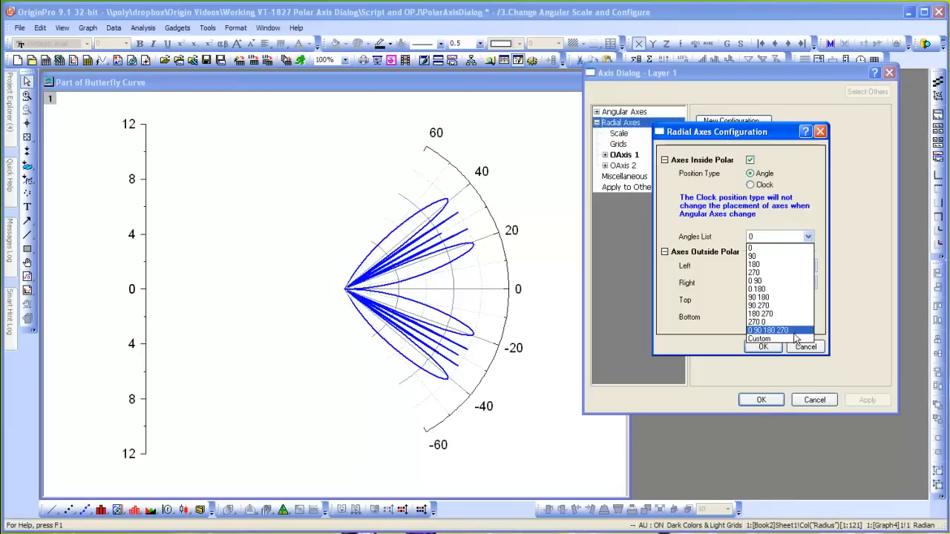
{"action": "left_click", "coordinate": [758, 339]}
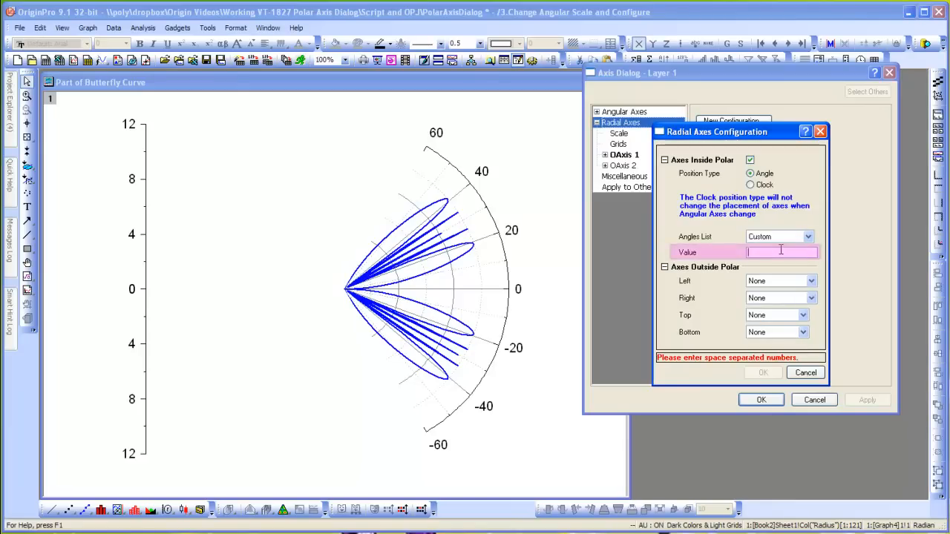
{"action": "type", "text": "60 -60"}
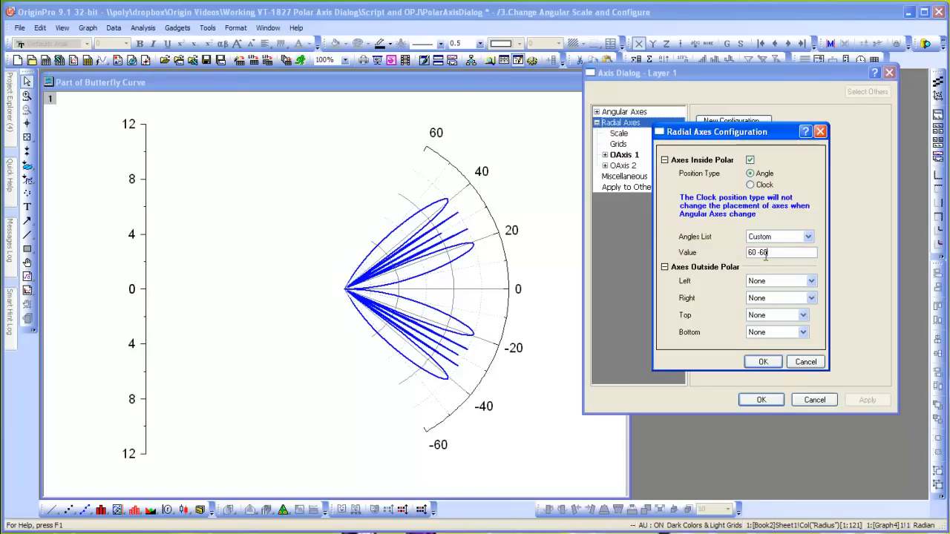
{"action": "left_click", "coordinate": [810, 297]}
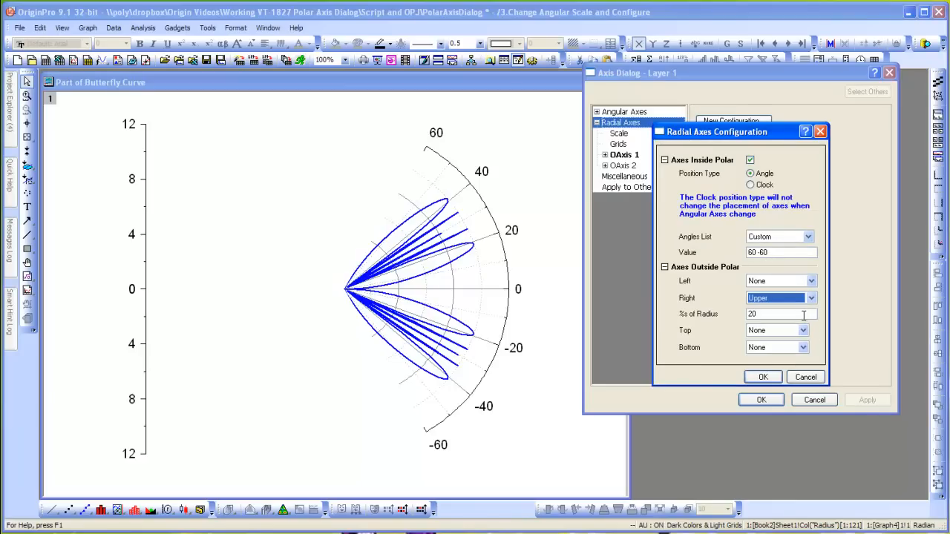
{"action": "left_click", "coordinate": [762, 377]}
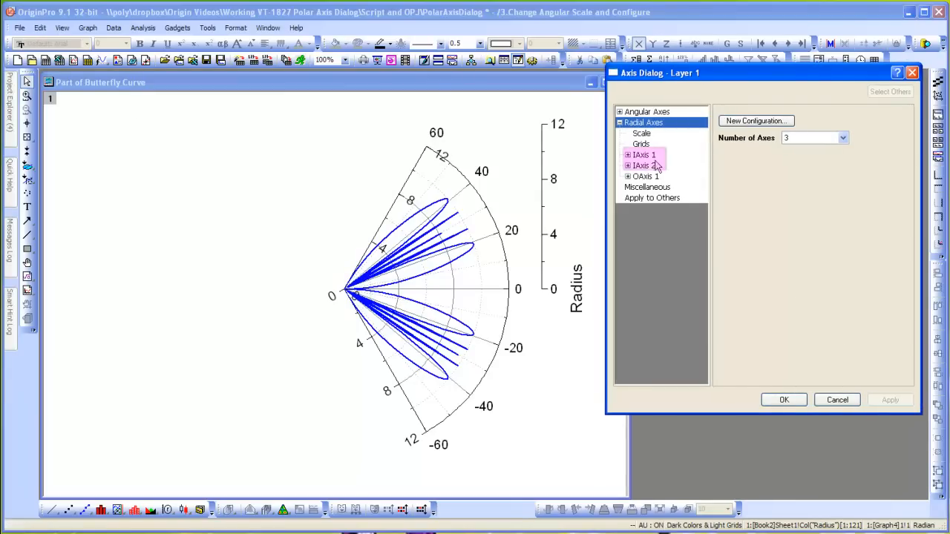
Step: Set inner radial axis 1 to reference the angular axes at 60 with Negative flow
{"action": "left_click", "coordinate": [641, 155]}
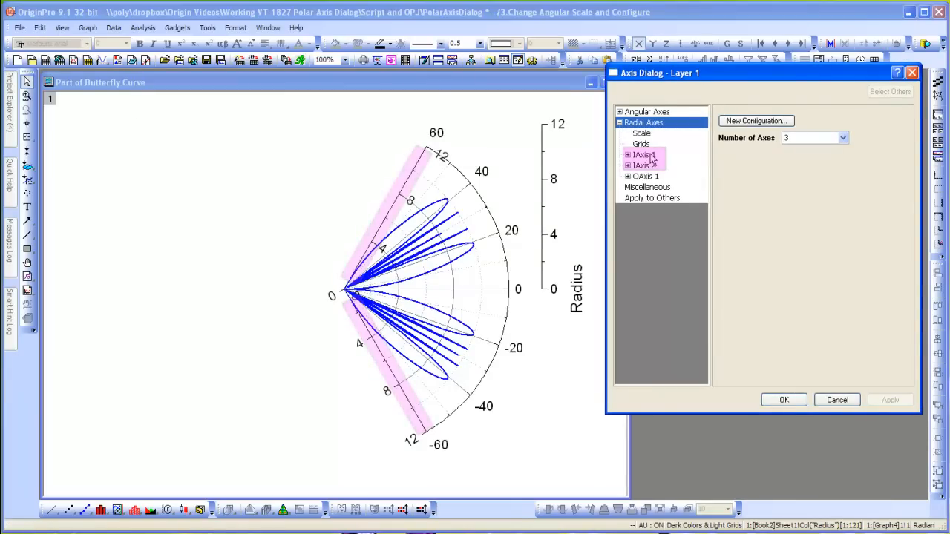
{"action": "left_click", "coordinate": [646, 176]}
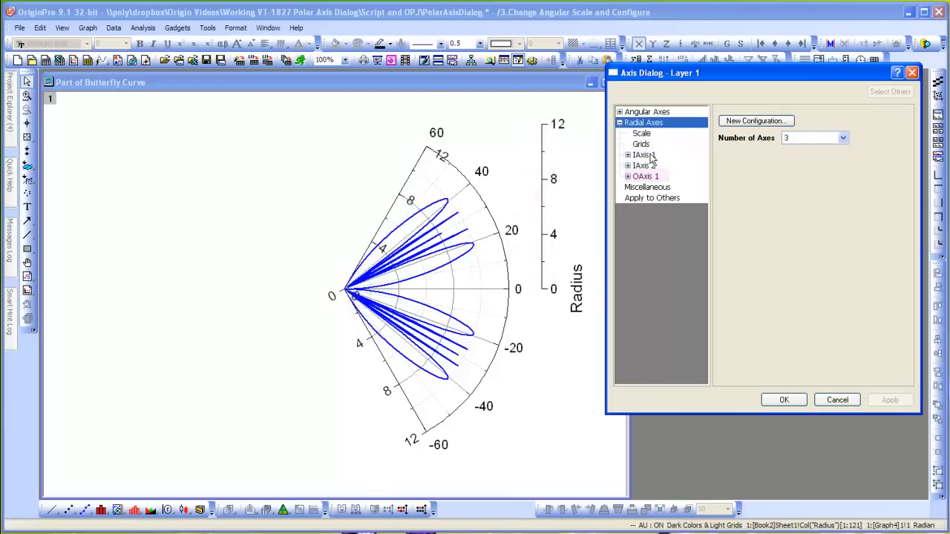
{"action": "left_click", "coordinate": [641, 154]}
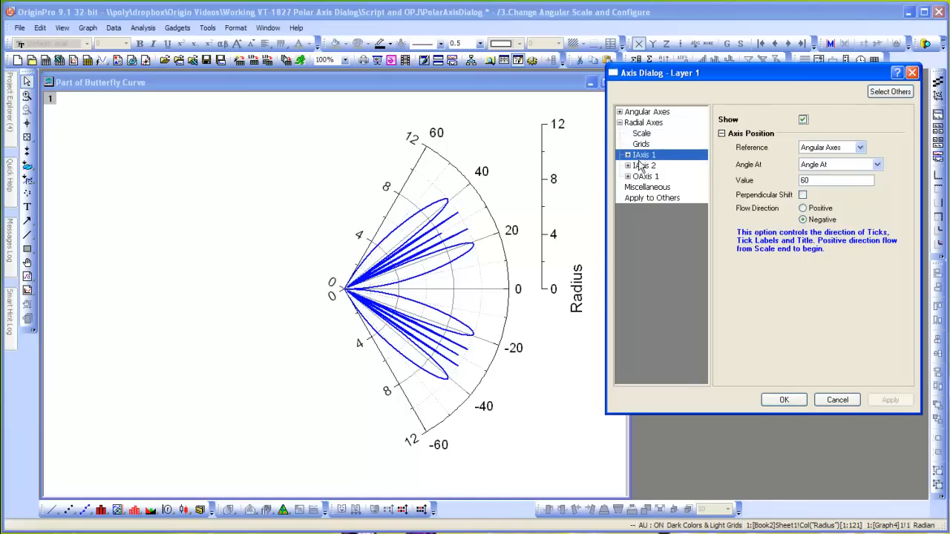
{"action": "left_click", "coordinate": [627, 154]}
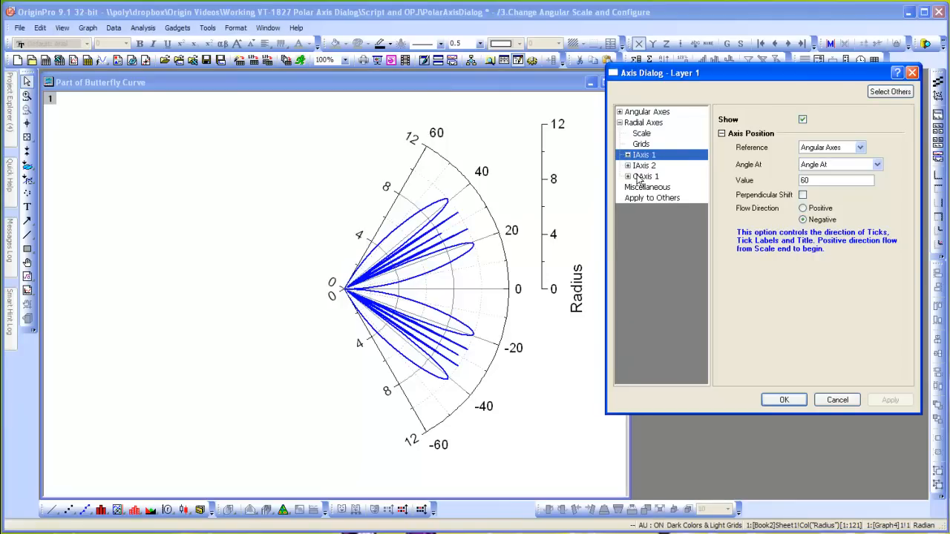
Step: Add OAxis 2 and anchor it to the frame border at Left-Lower
{"action": "right_click", "coordinate": [644, 175]}
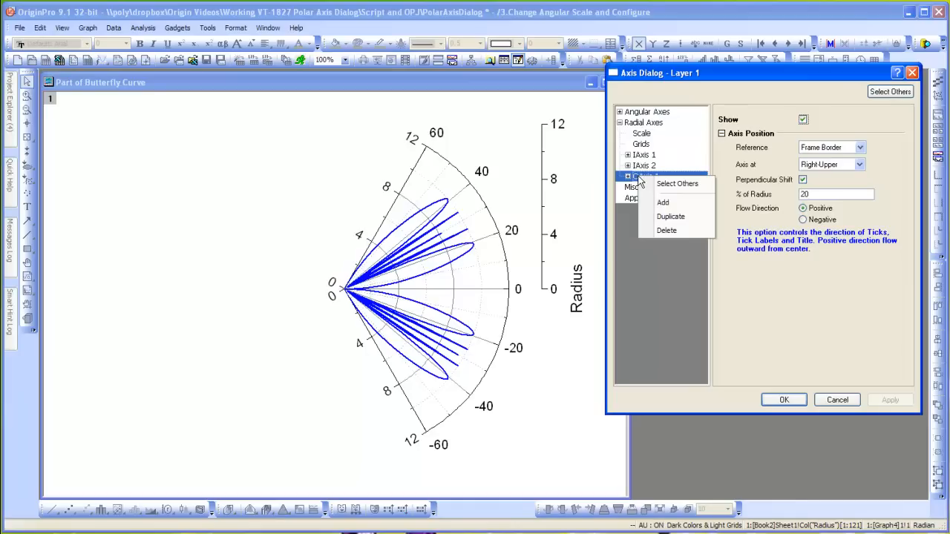
{"action": "left_click", "coordinate": [670, 216]}
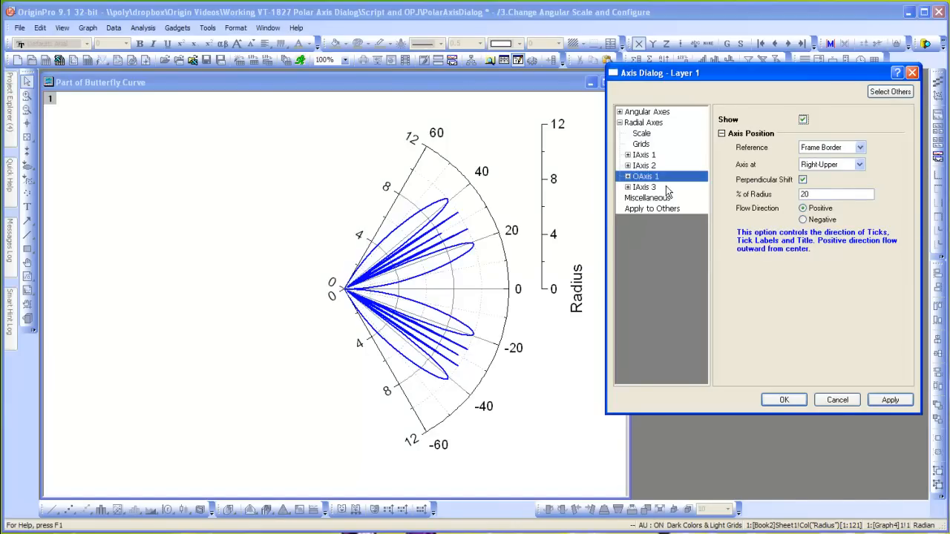
{"action": "left_click", "coordinate": [644, 187]}
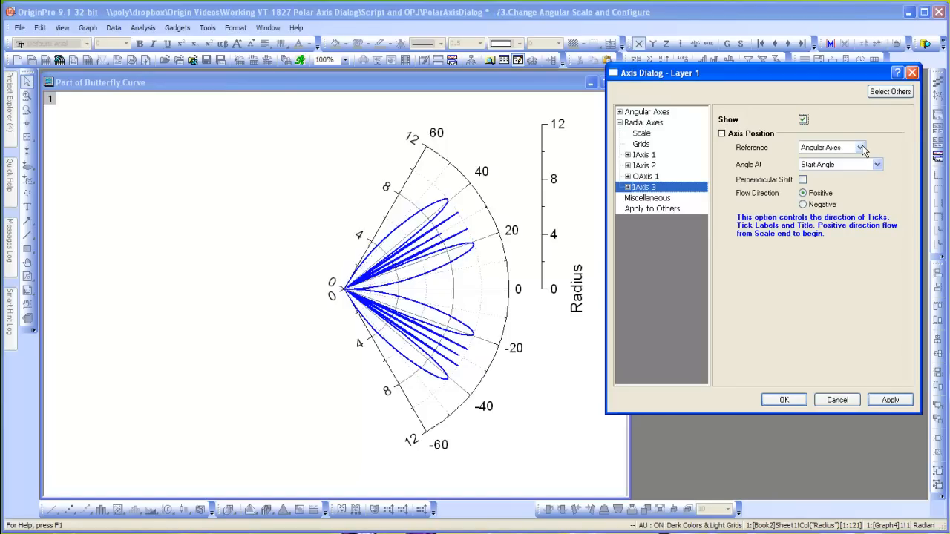
{"action": "left_click", "coordinate": [860, 147]}
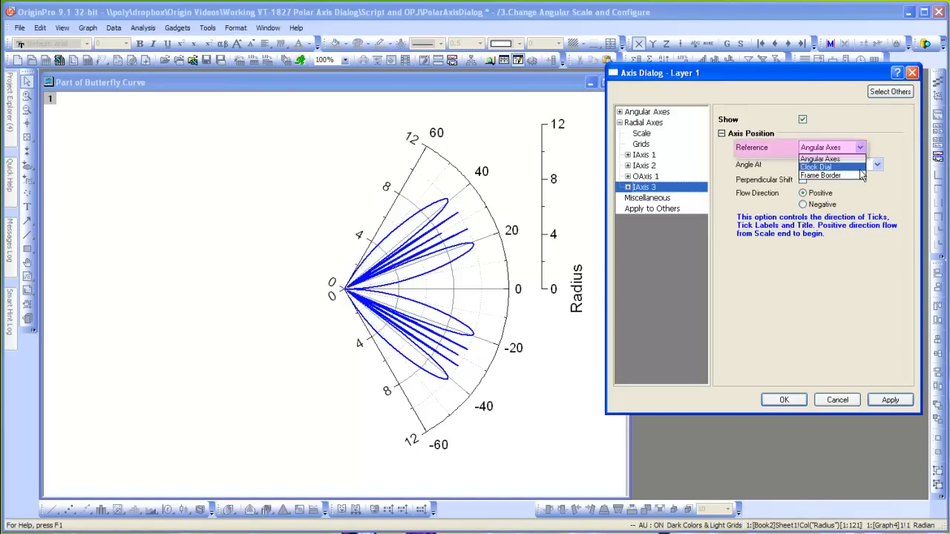
{"action": "left_click", "coordinate": [819, 175]}
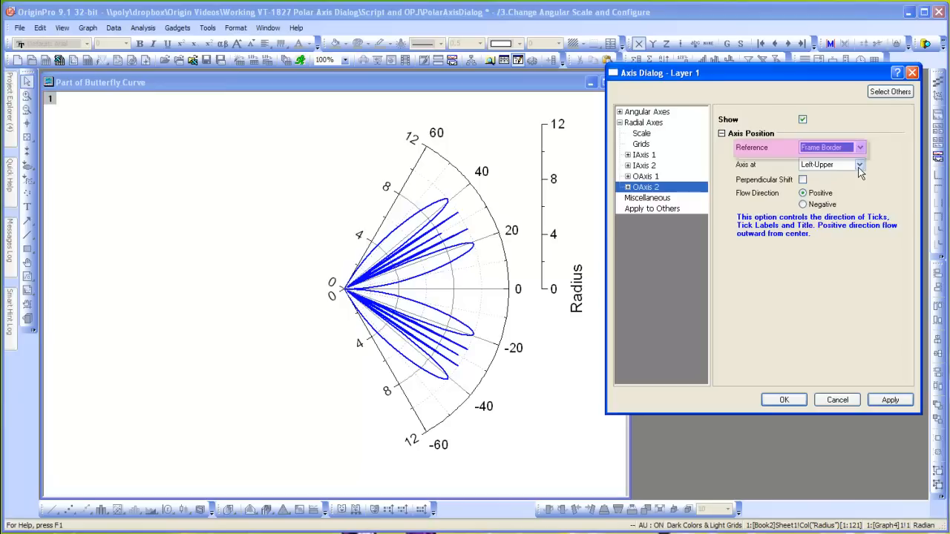
{"action": "left_click", "coordinate": [859, 164]}
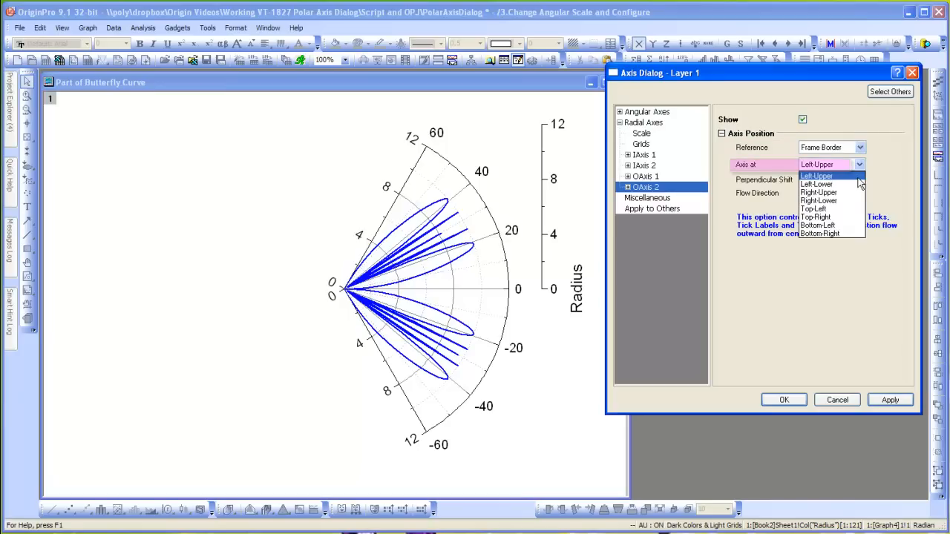
{"action": "left_click", "coordinate": [816, 183]}
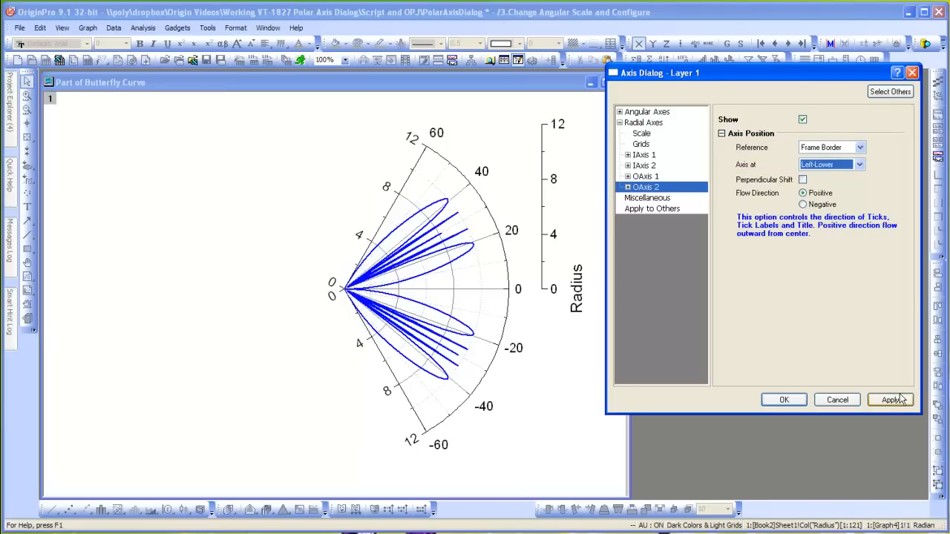
Step: Apply the new axis and shift it perpendicularly to -70% of radius
{"action": "left_click", "coordinate": [890, 399]}
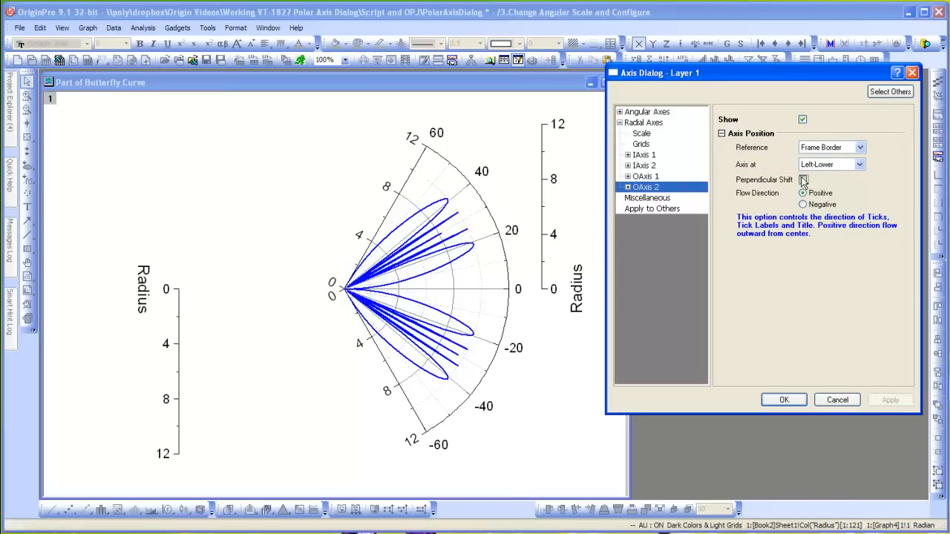
{"action": "left_click", "coordinate": [802, 180]}
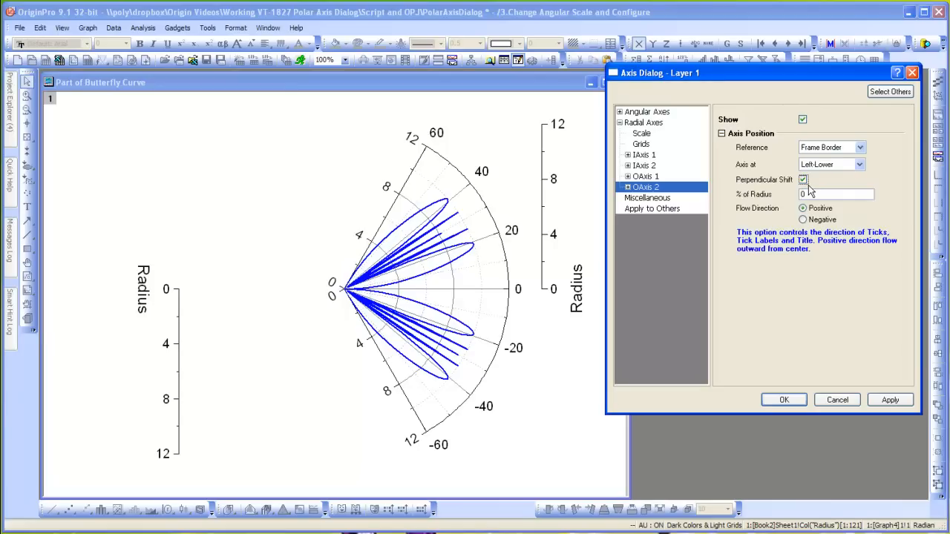
{"action": "left_click", "coordinate": [831, 193]}
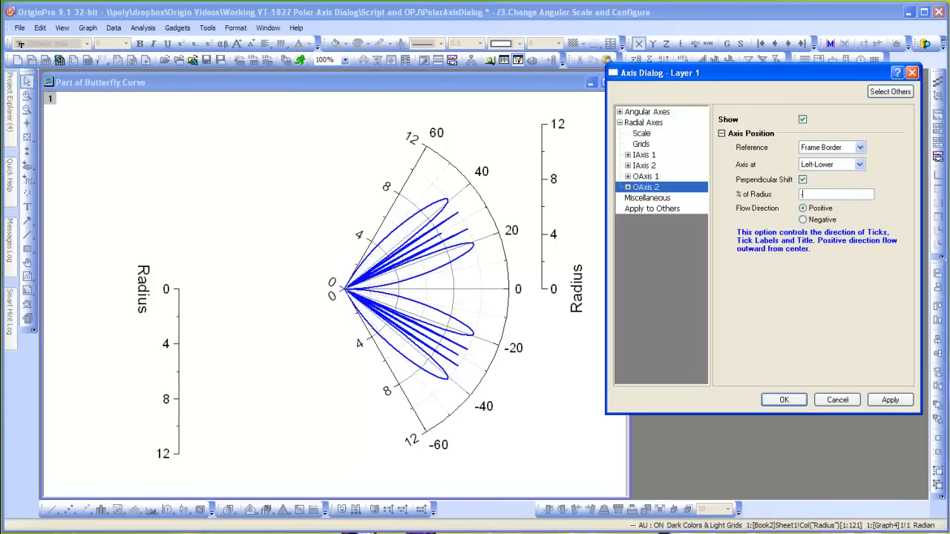
{"action": "type", "text": "-70"}
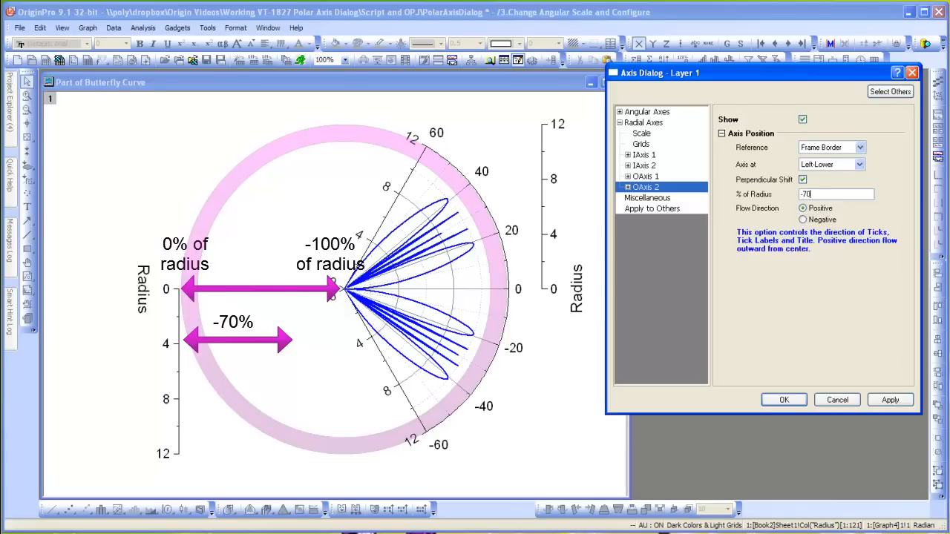
{"action": "left_click", "coordinate": [890, 400]}
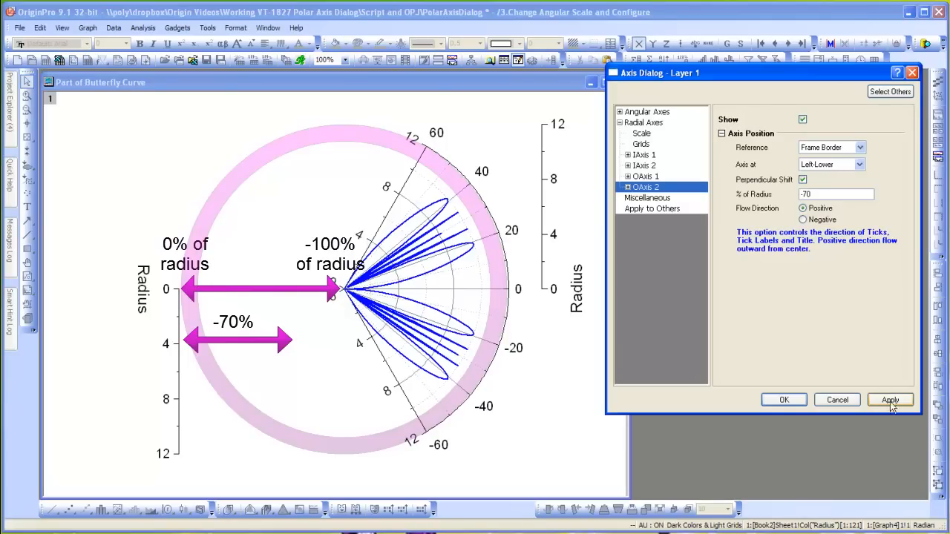
Step: Set the new left axis's flow direction to Negative and apply
{"action": "left_click", "coordinate": [889, 400]}
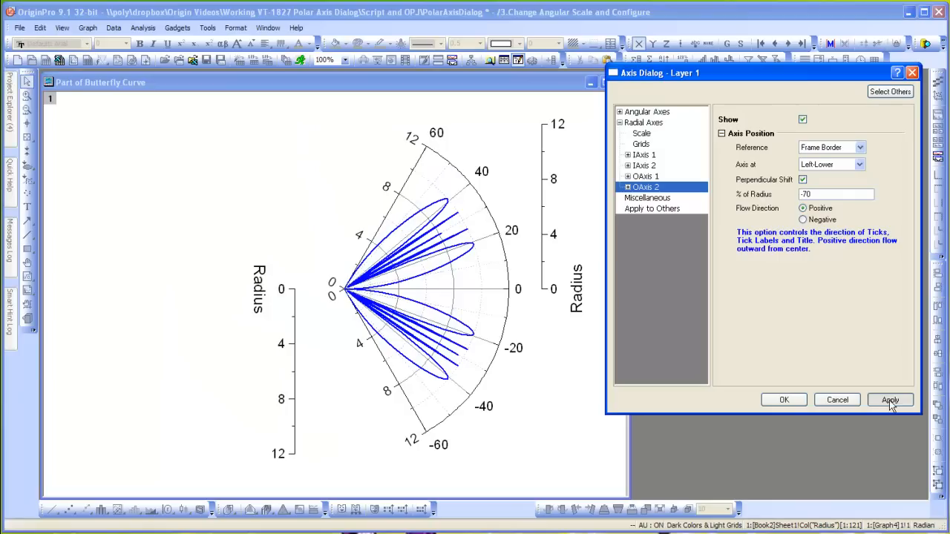
{"action": "left_click", "coordinate": [802, 219]}
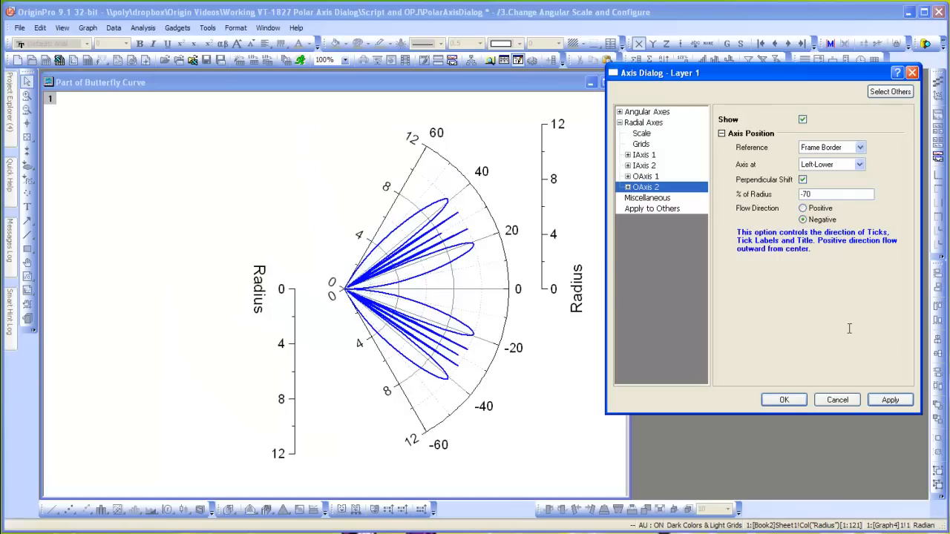
{"action": "left_click", "coordinate": [890, 400]}
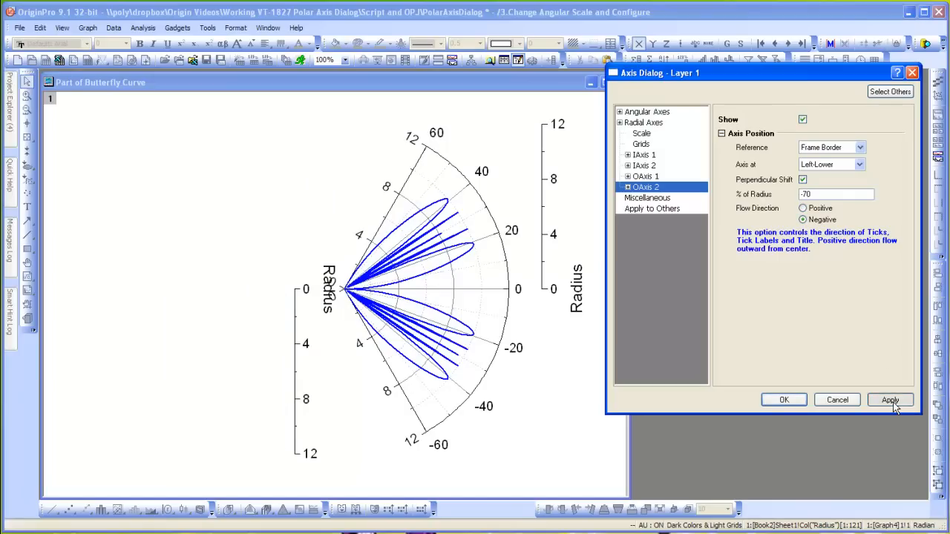
{"action": "left_click", "coordinate": [627, 187]}
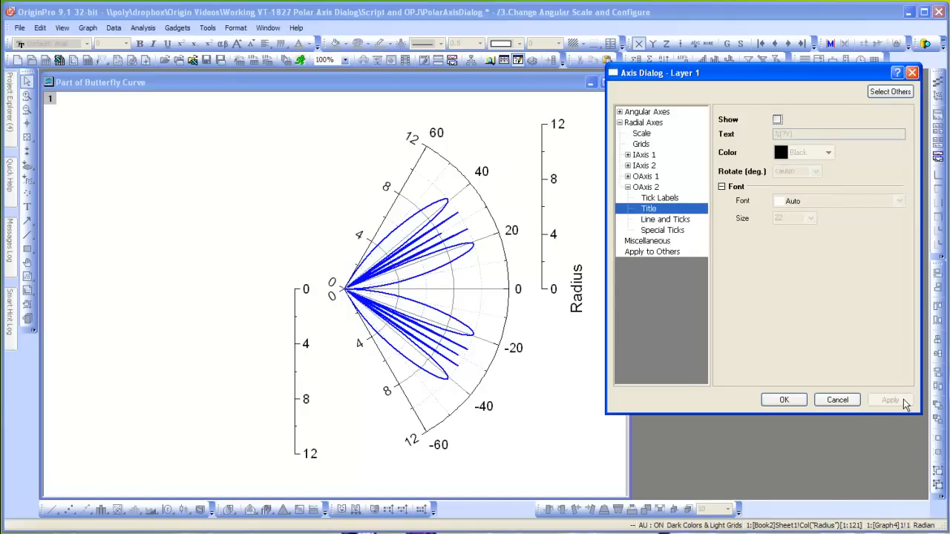
Step: Hide OAxis 2's Radius title, apply, and confirm the Axis Dialog with OK
{"action": "left_click", "coordinate": [890, 400]}
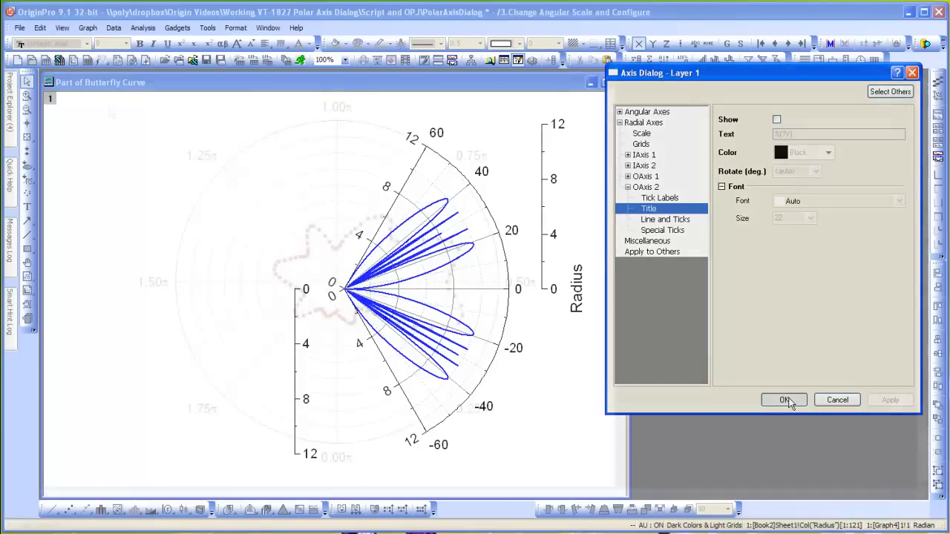
{"action": "left_click", "coordinate": [784, 400]}
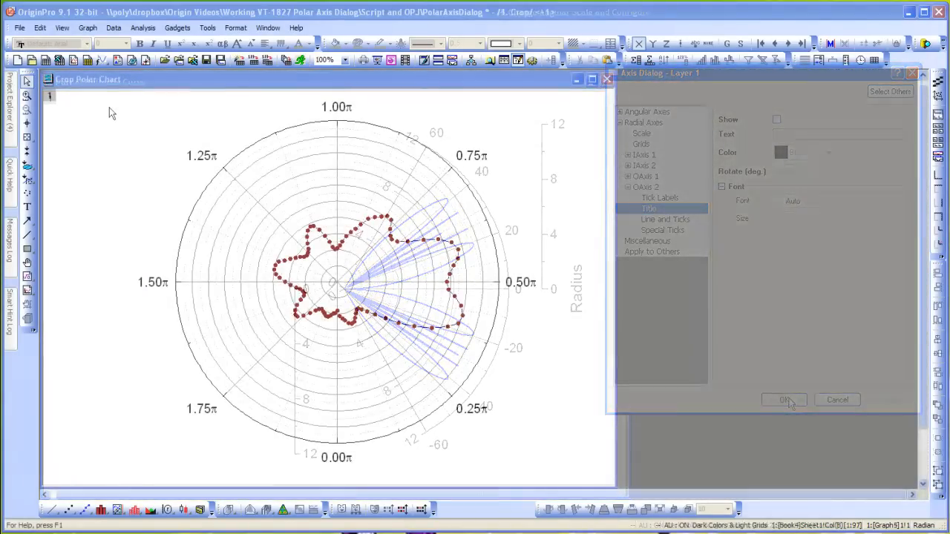
Step: Open the Crop Polar Chart's Axis Dialog on its Miscellaneous crop settings
{"action": "left_click", "coordinate": [784, 400]}
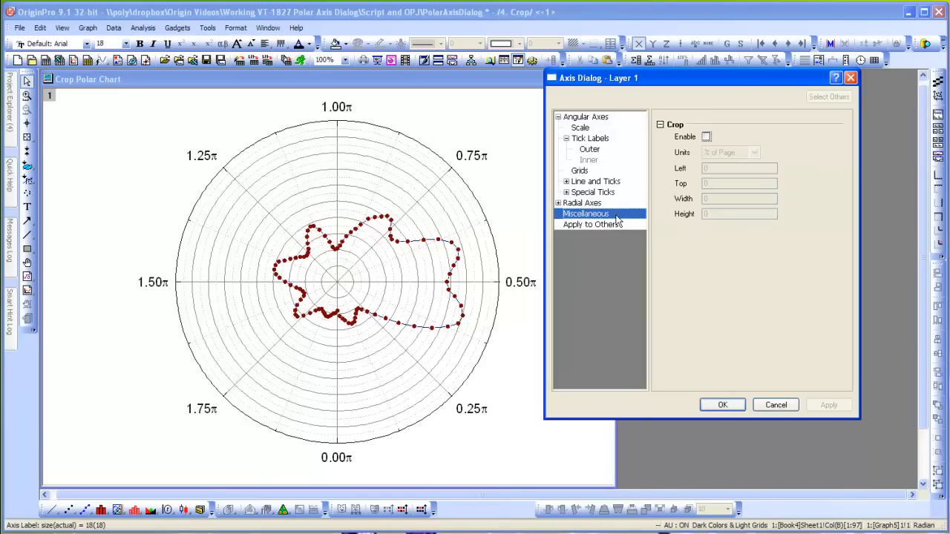
Step: Enable cropping with Left 30, Top 25, Width 45, Height 40 and apply
{"action": "left_click", "coordinate": [707, 137]}
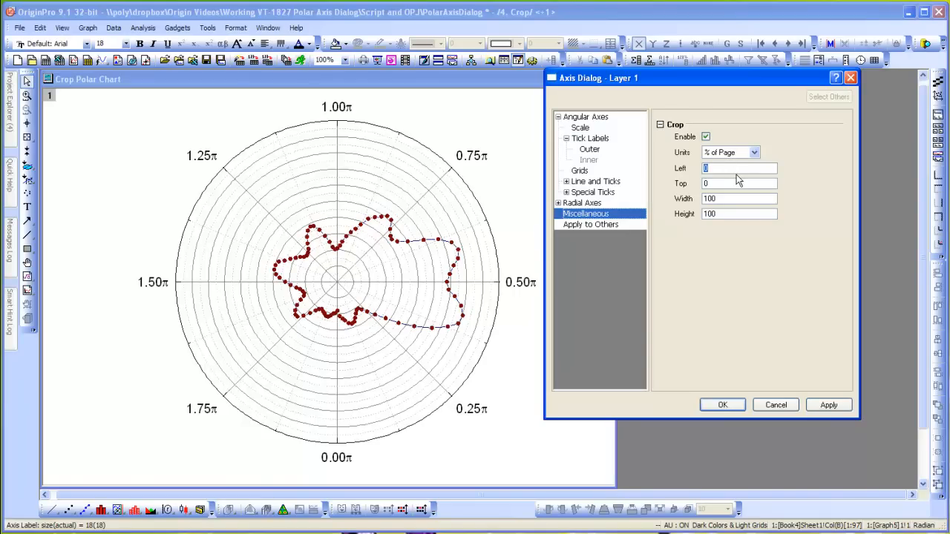
{"action": "type", "text": "25"}
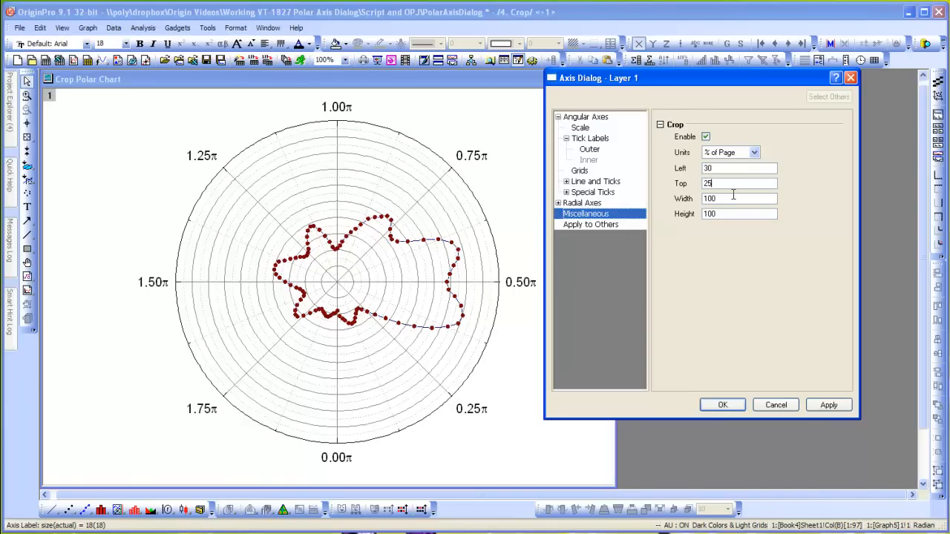
{"action": "type", "text": "45"}
{"action": "left_click", "coordinate": [739, 214]}
{"action": "type", "text": "40"}
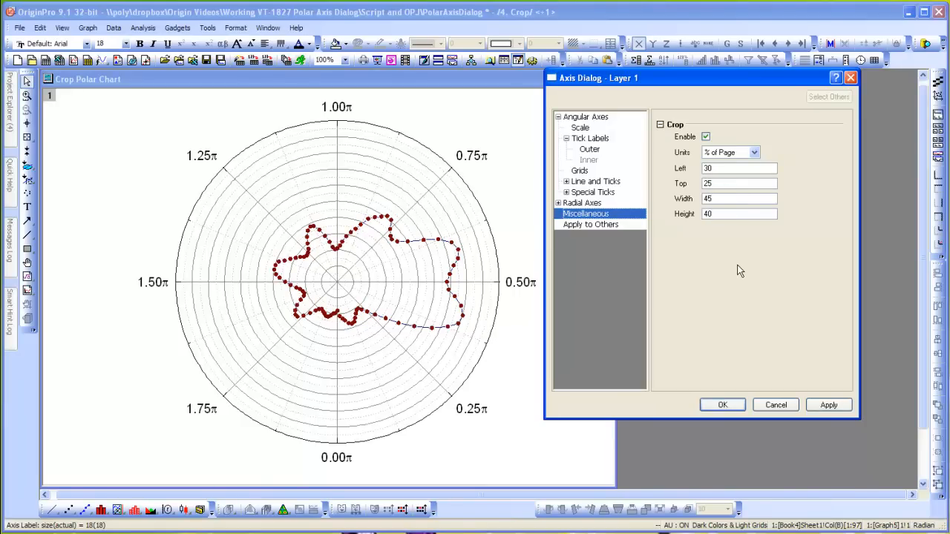
{"action": "left_click", "coordinate": [828, 404]}
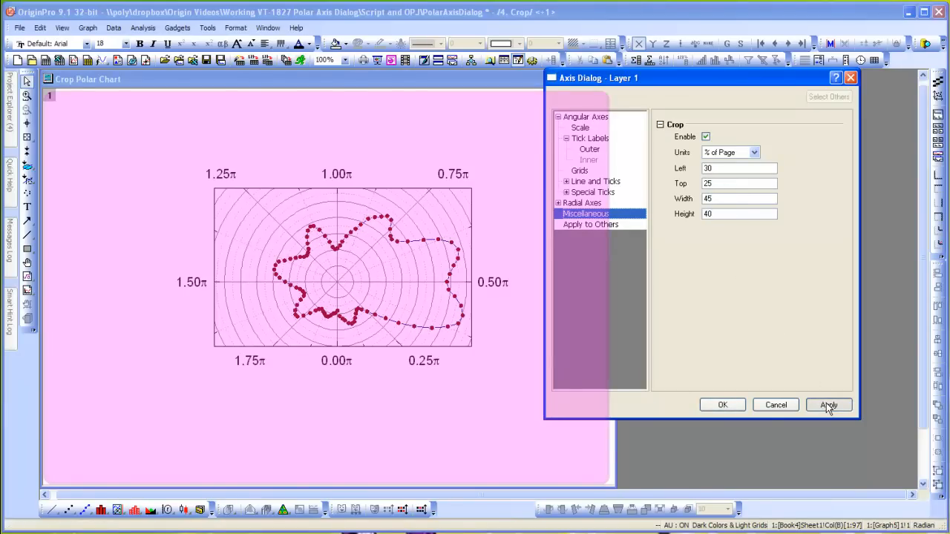
Step: Apply the % of Page crop region (30, 25, 45, 40) to the polar chart
{"action": "left_click", "coordinate": [829, 405]}
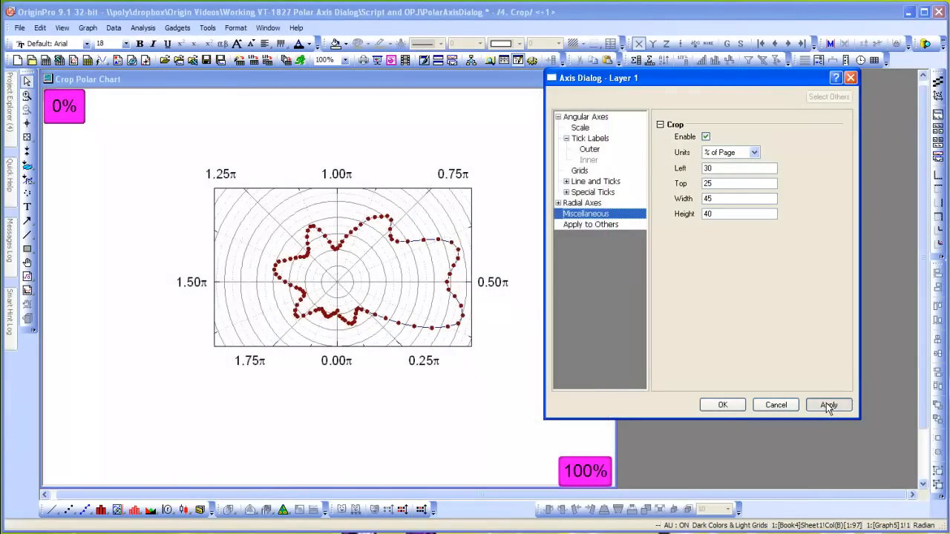
{"action": "left_click", "coordinate": [828, 404]}
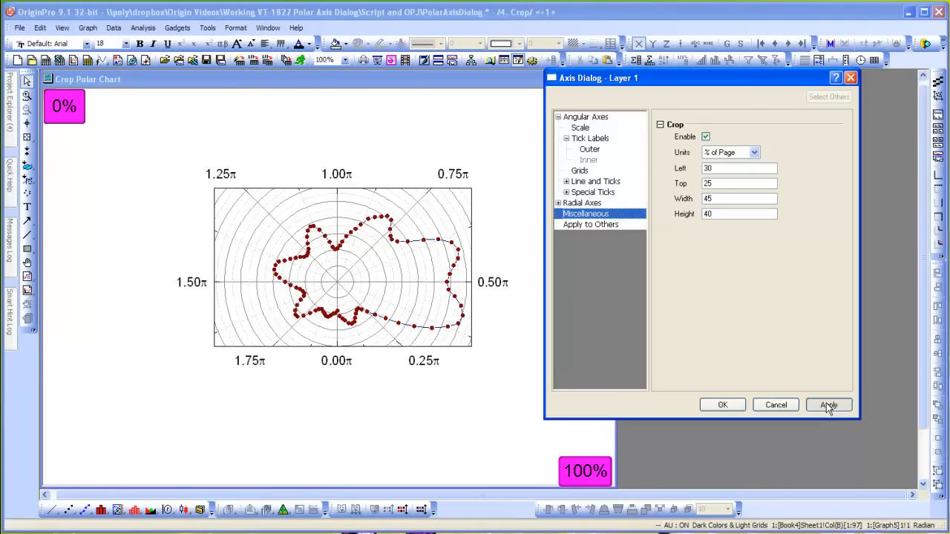
{"action": "left_click", "coordinate": [739, 168]}
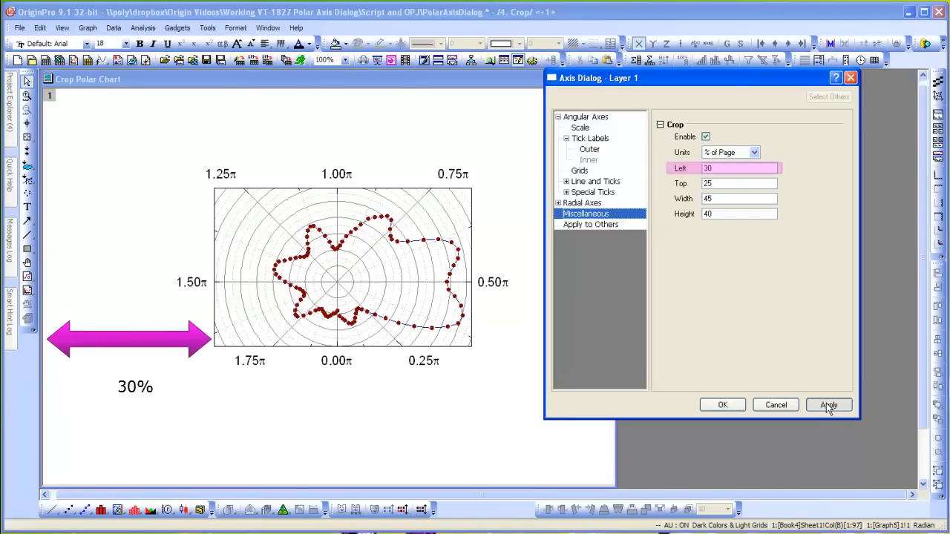
{"action": "left_click", "coordinate": [828, 404]}
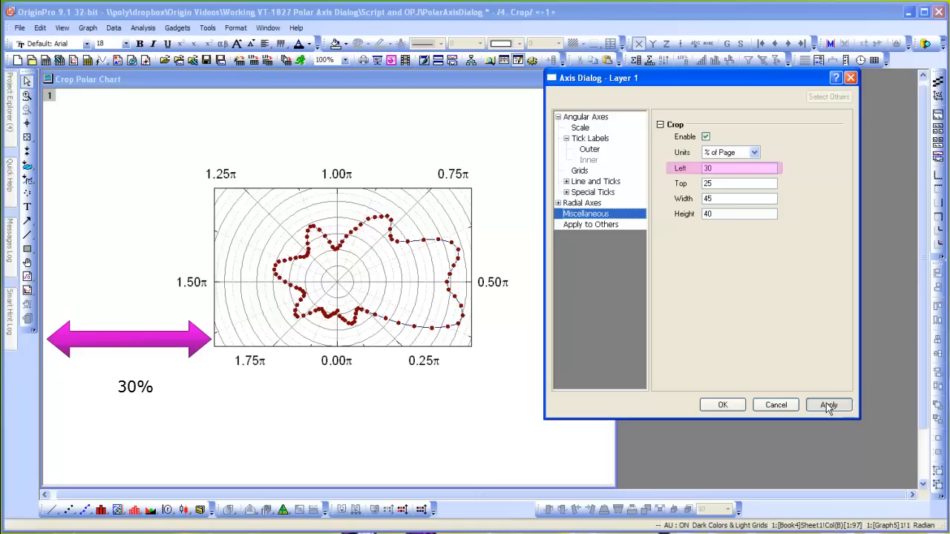
{"action": "left_click", "coordinate": [828, 404]}
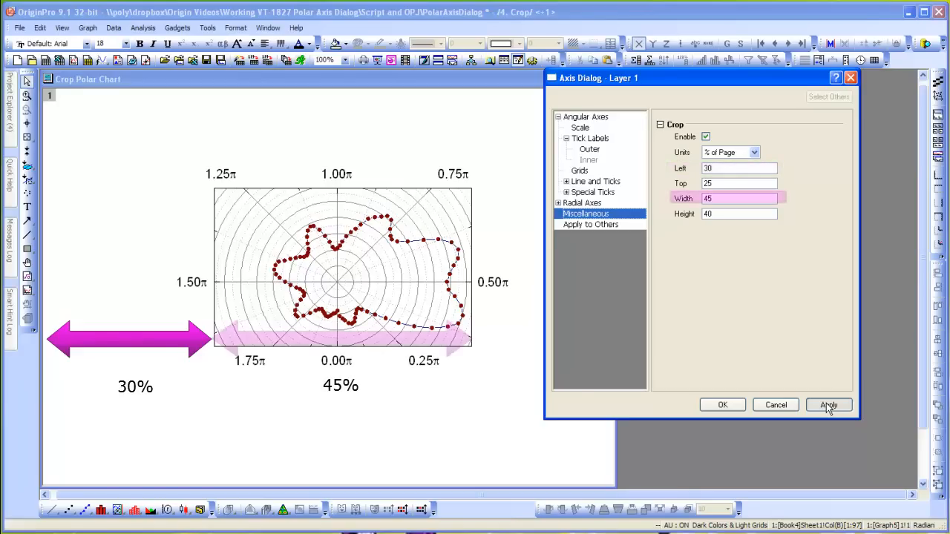
{"action": "left_click", "coordinate": [828, 404]}
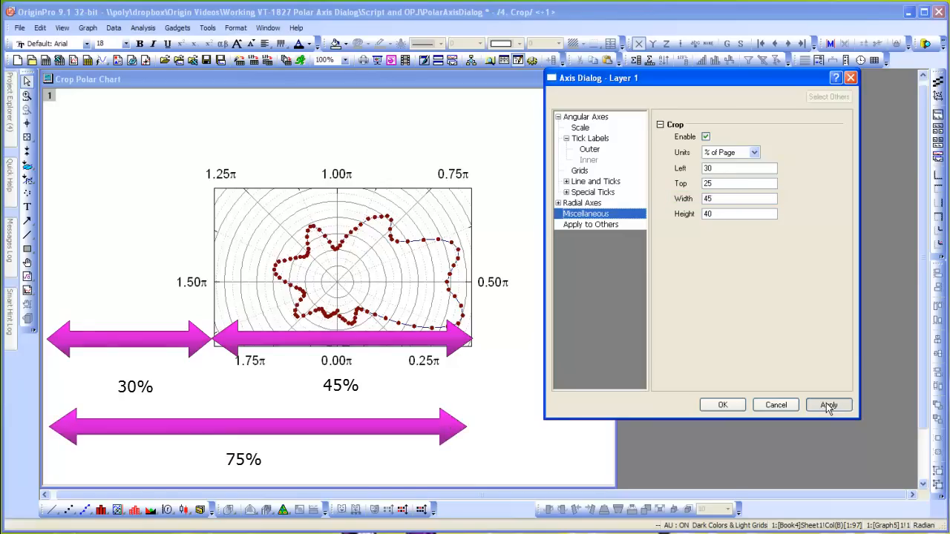
{"action": "left_click", "coordinate": [828, 404]}
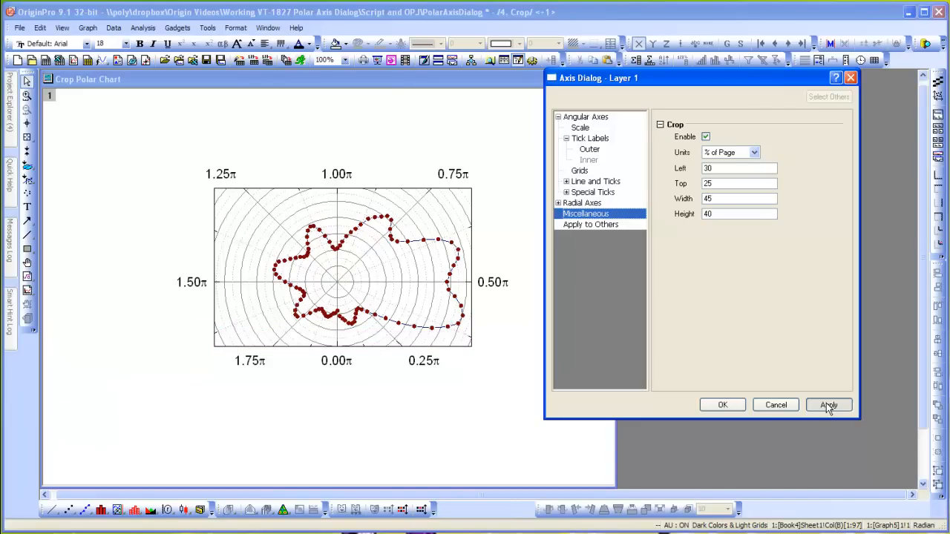
{"action": "left_click", "coordinate": [828, 404]}
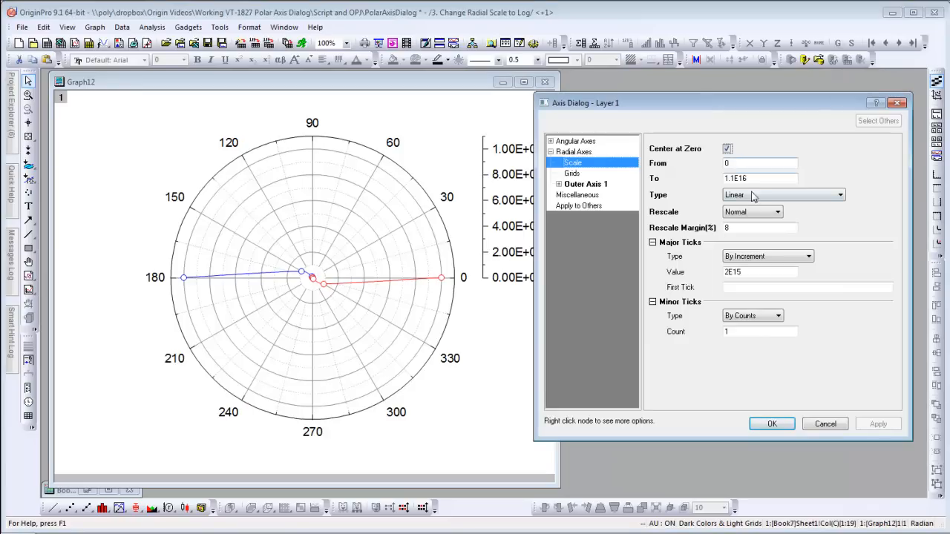
Step: Choose Log10 as Graph12's radial scale type
{"action": "left_click", "coordinate": [839, 194]}
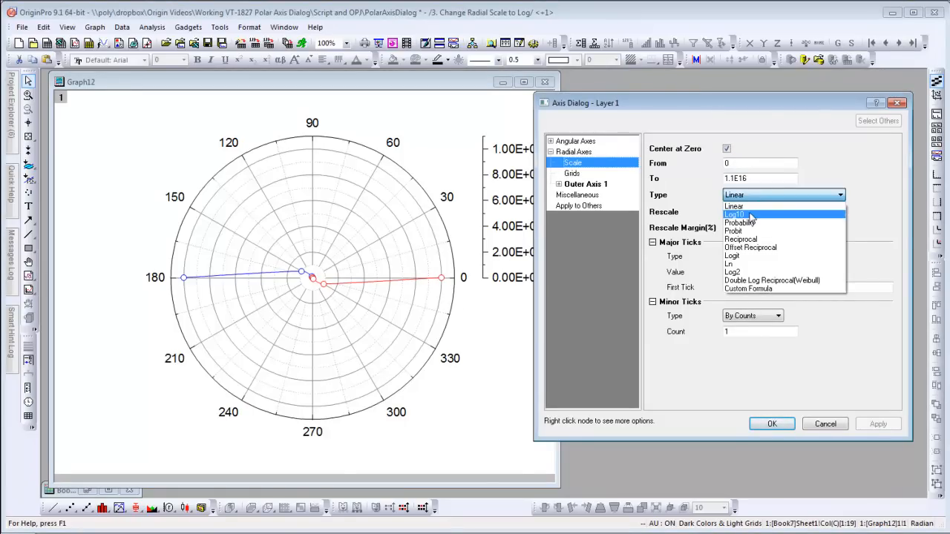
{"action": "left_click", "coordinate": [734, 215]}
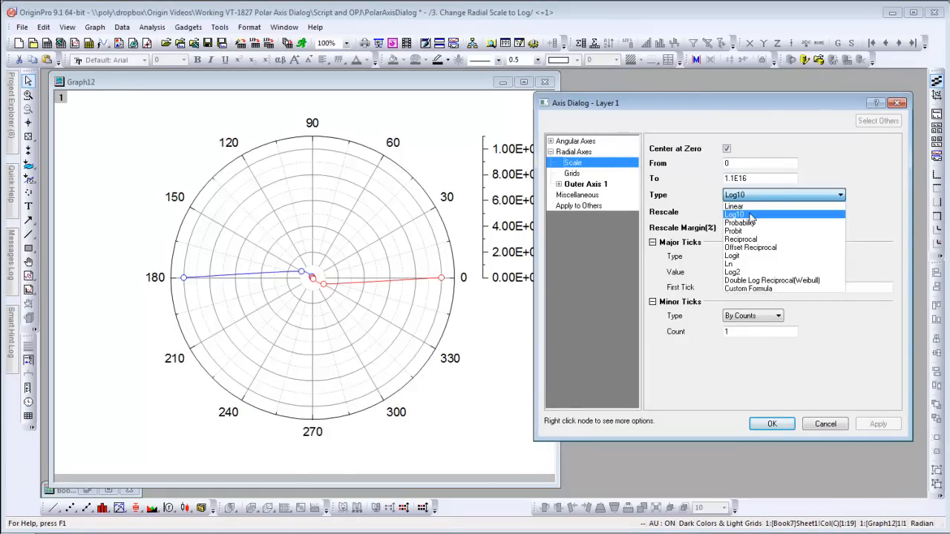
{"action": "left_click", "coordinate": [734, 214]}
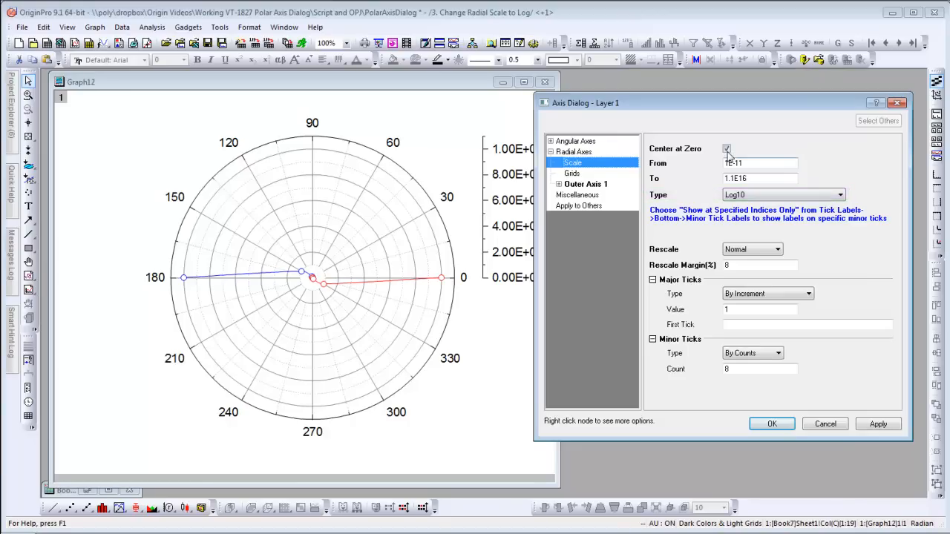
Step: Turn off Center at Zero, set major tick increment 2, and apply
{"action": "left_click", "coordinate": [727, 148]}
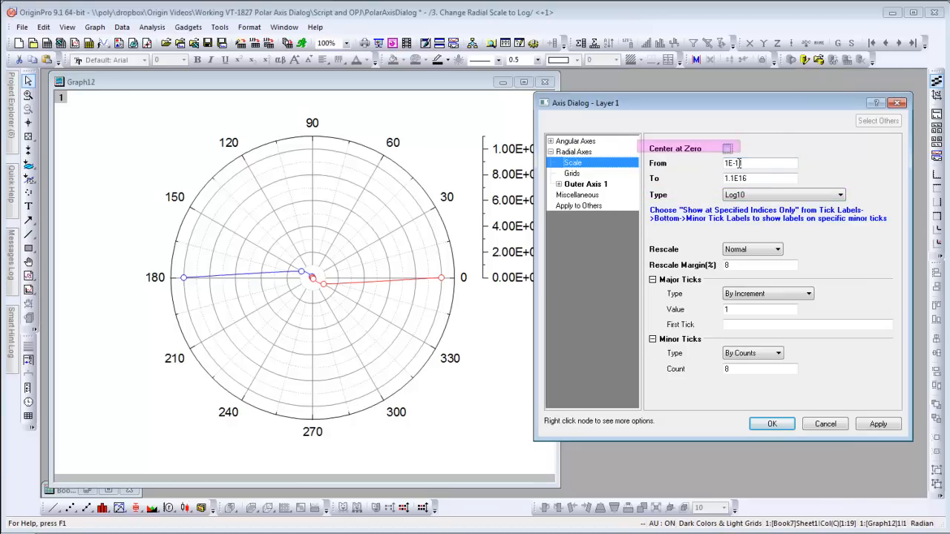
{"action": "left_click", "coordinate": [878, 423]}
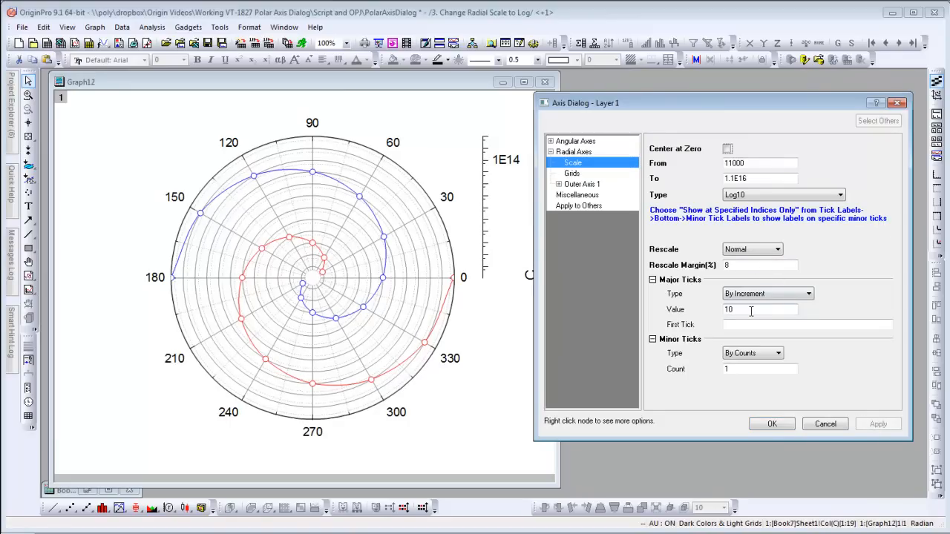
{"action": "type", "text": "2"}
{"action": "type", "text": "0"}
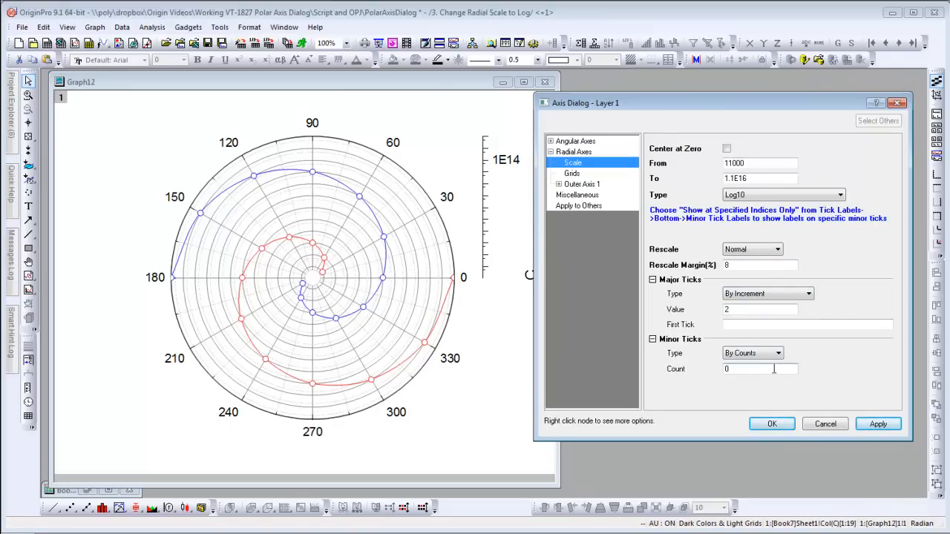
{"action": "left_click", "coordinate": [878, 424]}
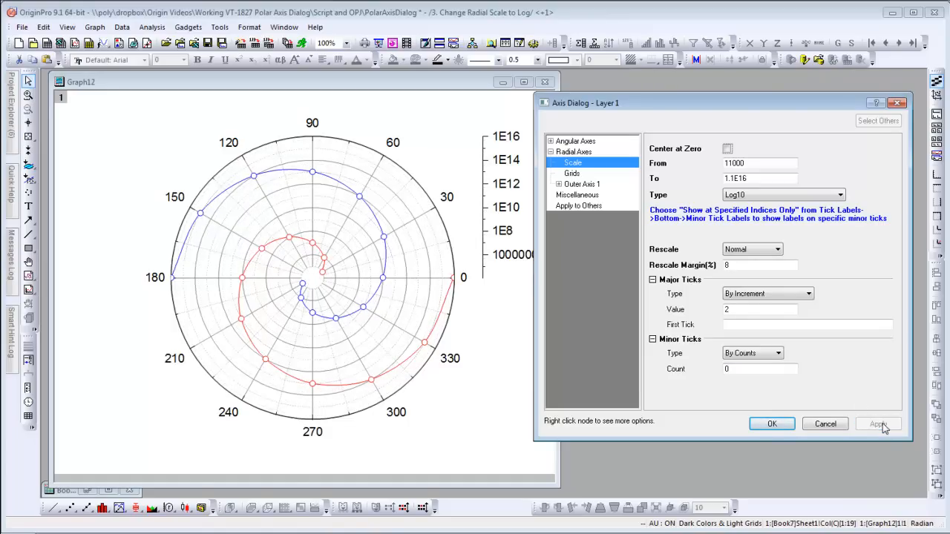
{"action": "left_click", "coordinate": [559, 183]}
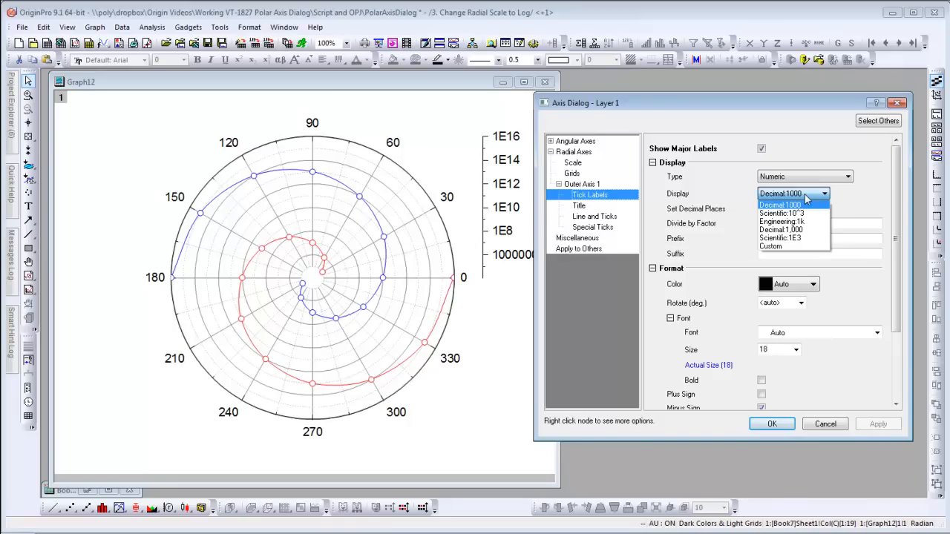
Step: Pick a number format such as Decimal:1000 or Scientific:1E3 for radial labels
{"action": "left_click", "coordinate": [782, 213]}
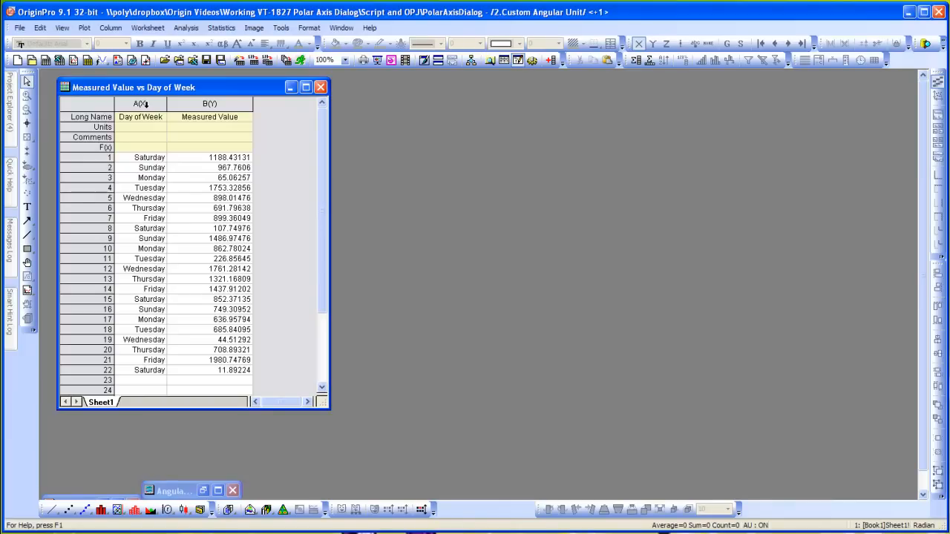
Step: Confirm column A's Format is Day of Week in Column Properties, then close the dialog
{"action": "double_click", "coordinate": [140, 103]}
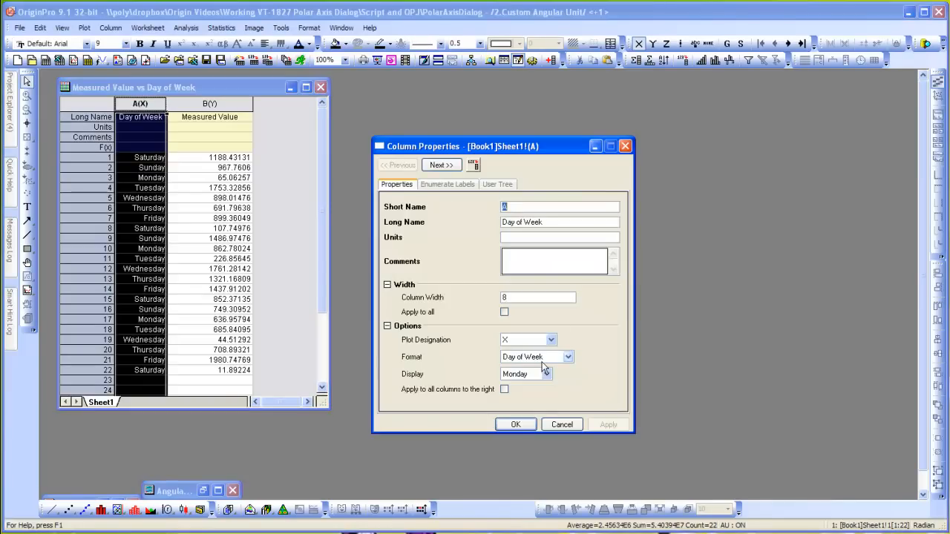
{"action": "mouse_move", "coordinate": [542, 382]}
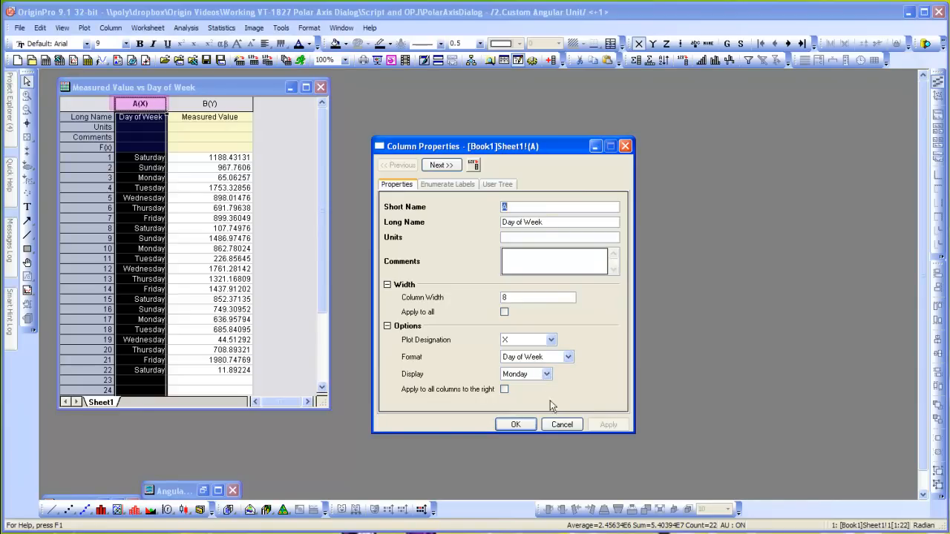
{"action": "left_click", "coordinate": [561, 424]}
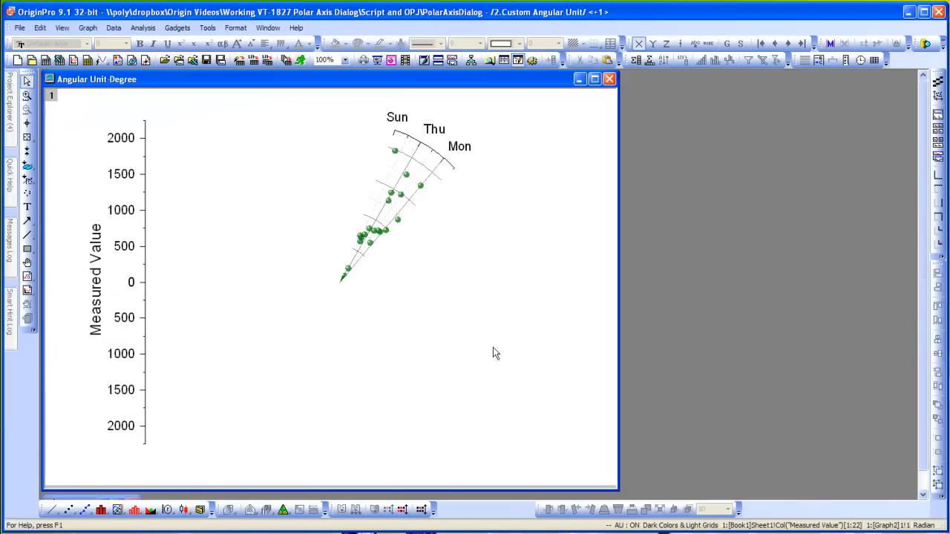
{"action": "mouse_move", "coordinate": [436, 153]}
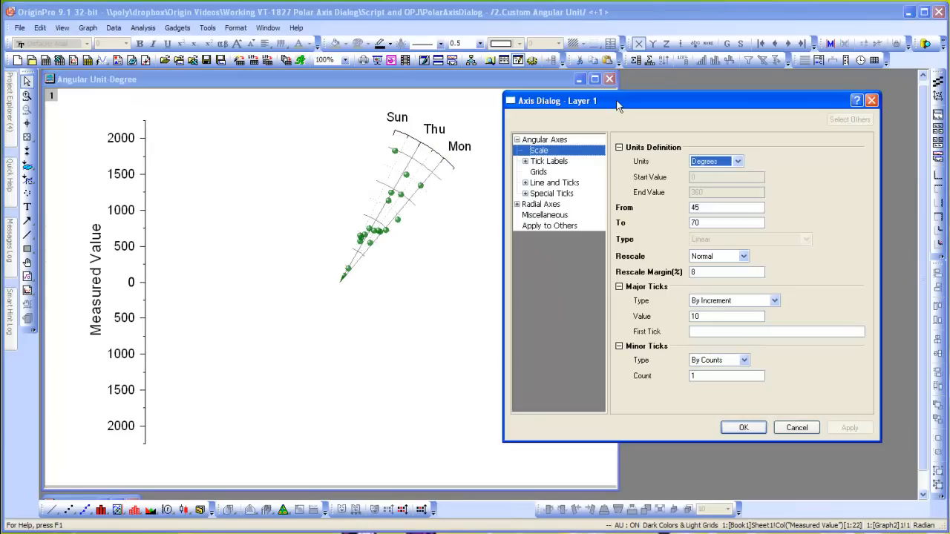
Step: Show the angular unit choices (Degrees, Radians, Gradians, Custom) in Angular Axes scale settings
{"action": "left_click", "coordinate": [738, 161]}
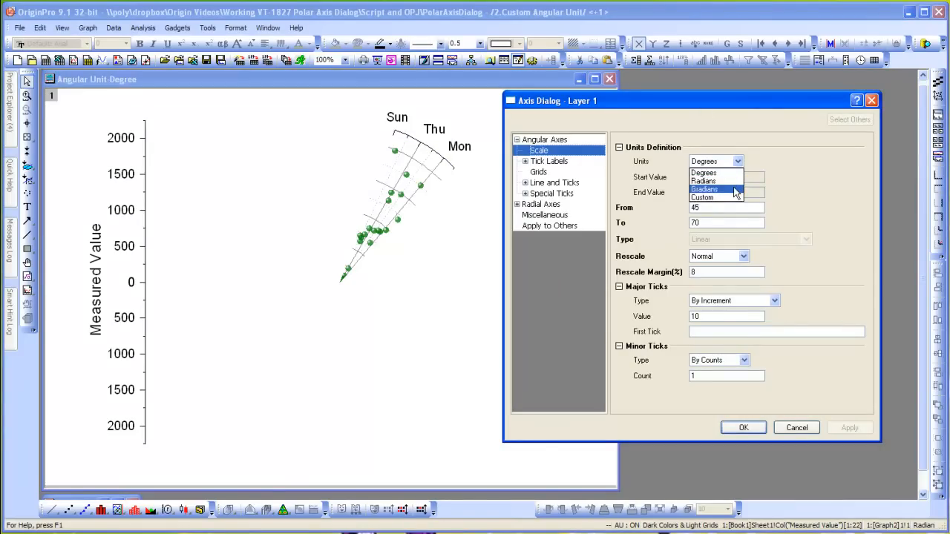
Step: Set Custom angular units spanning 0 to 7 with major ticks every 1, and apply
{"action": "left_click", "coordinate": [702, 197]}
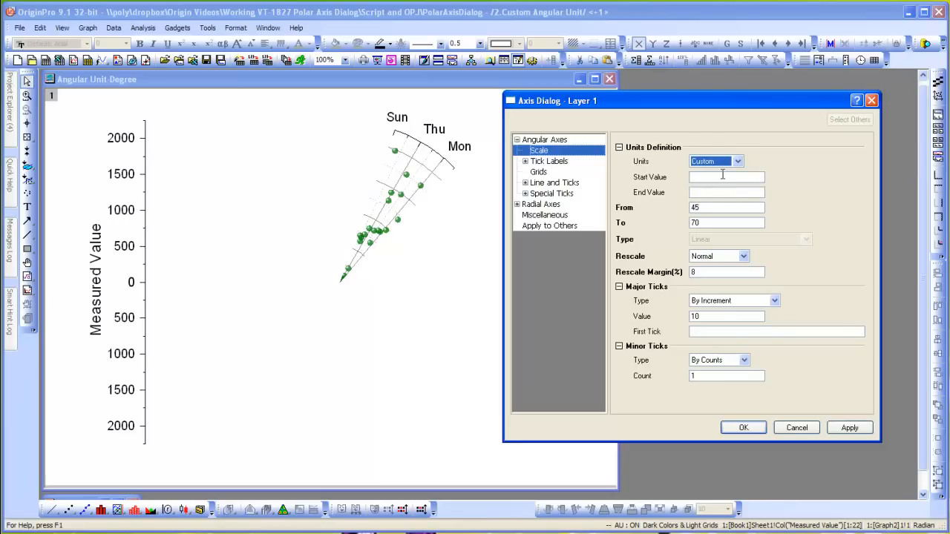
{"action": "left_click", "coordinate": [726, 176]}
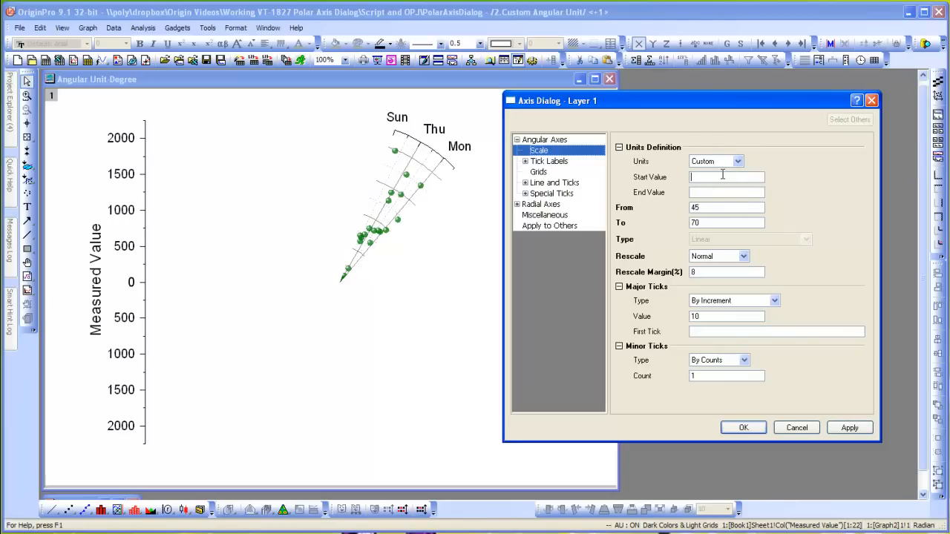
{"action": "type", "text": "0"}
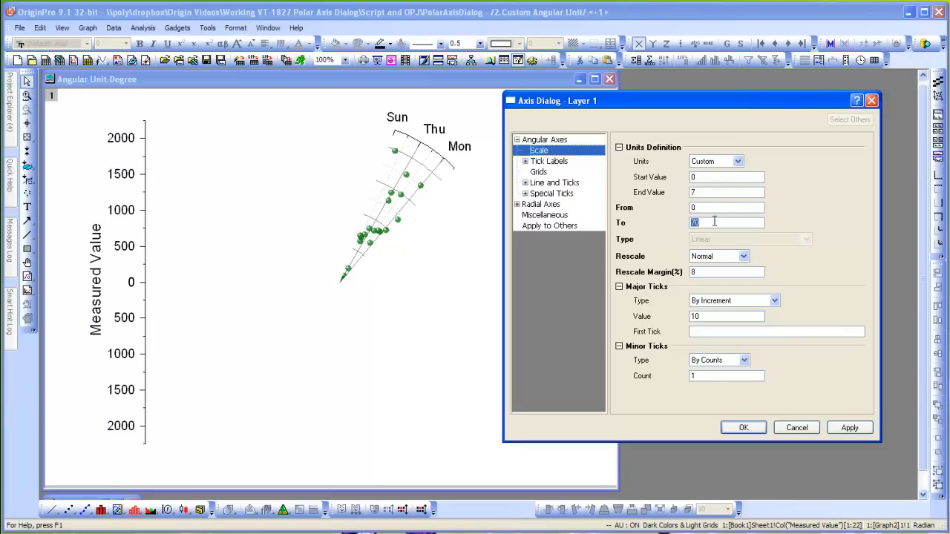
{"action": "type", "text": "7"}
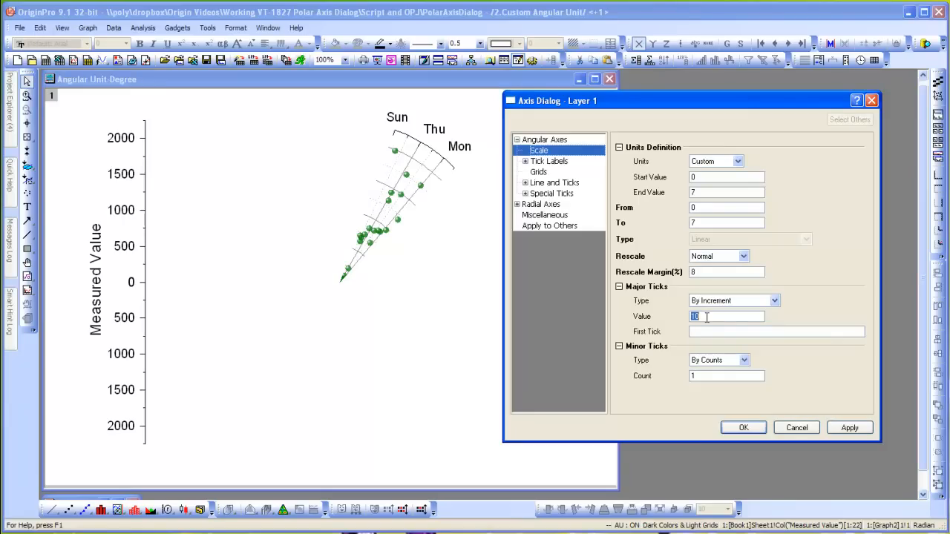
{"action": "type", "text": "1"}
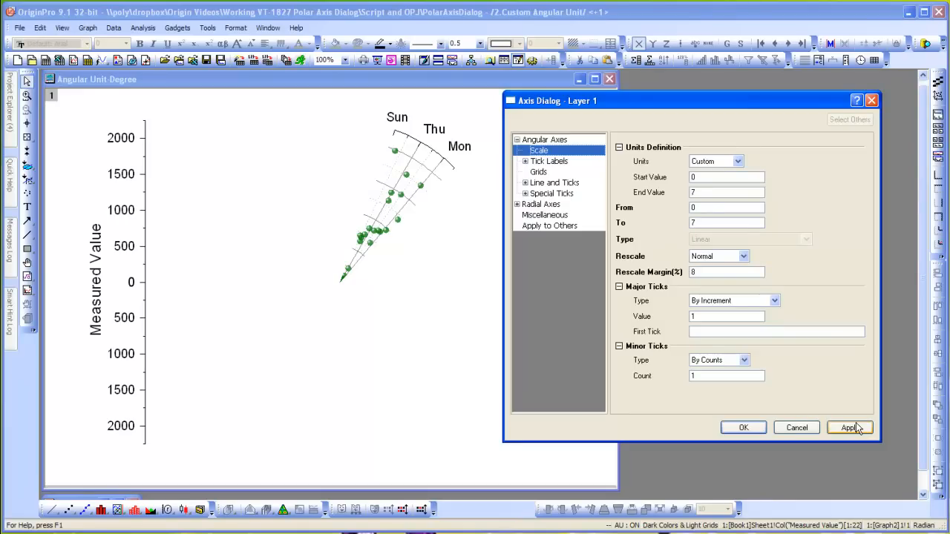
{"action": "left_click", "coordinate": [743, 427]}
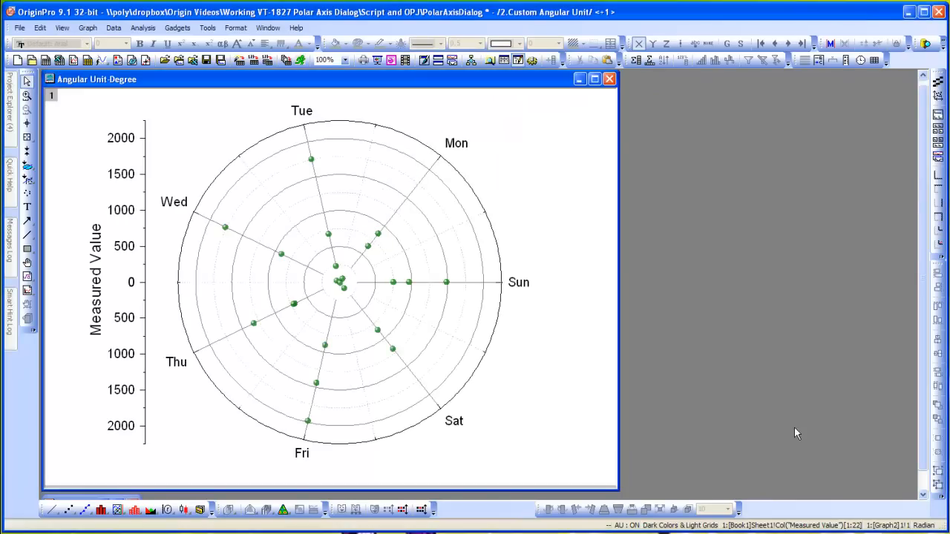